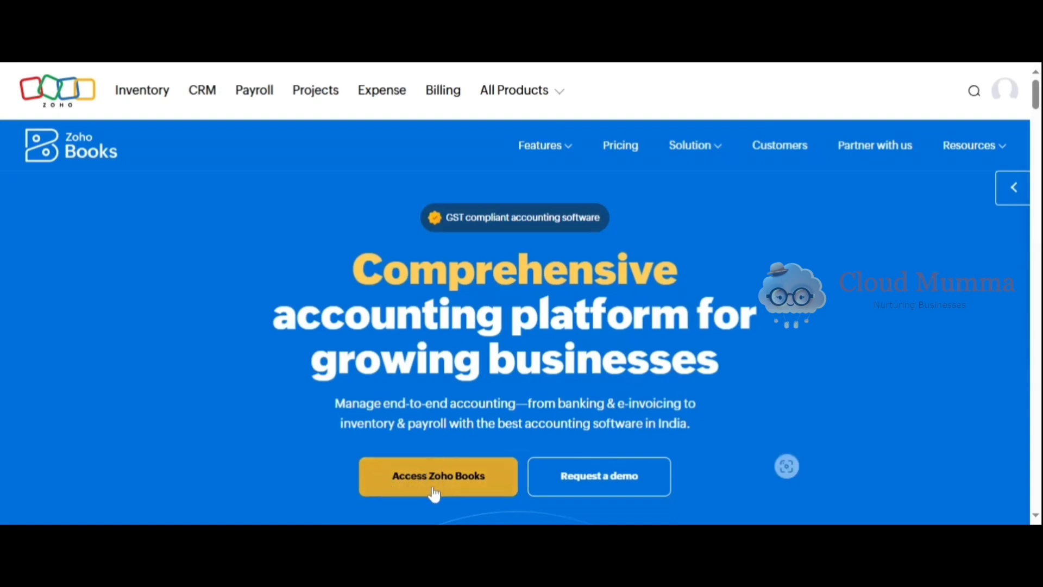
Go into Zoho Books and show the organisation's Quotes list under Sales.
left_click(438, 476)
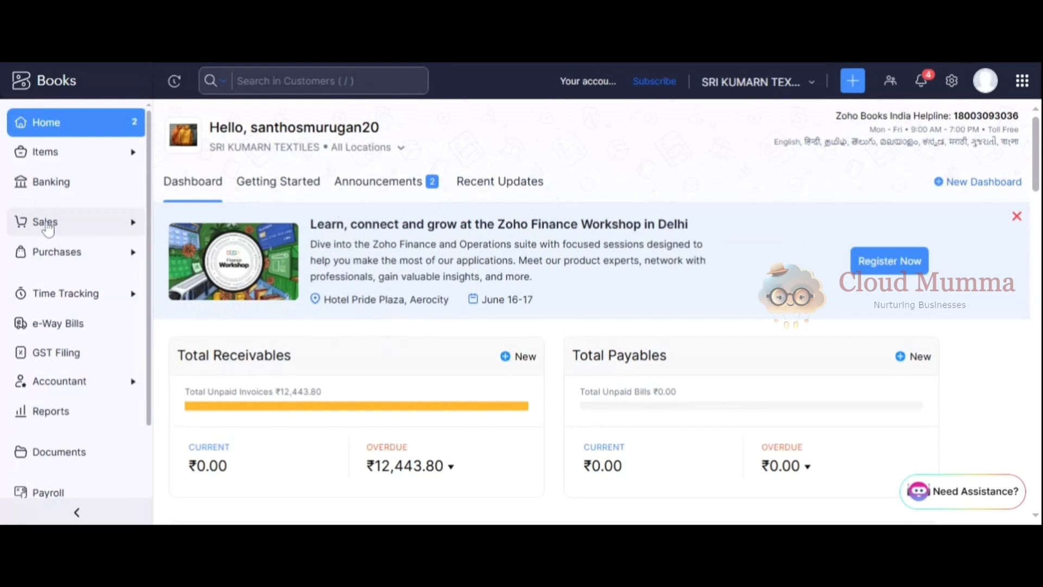
left_click(44, 221)
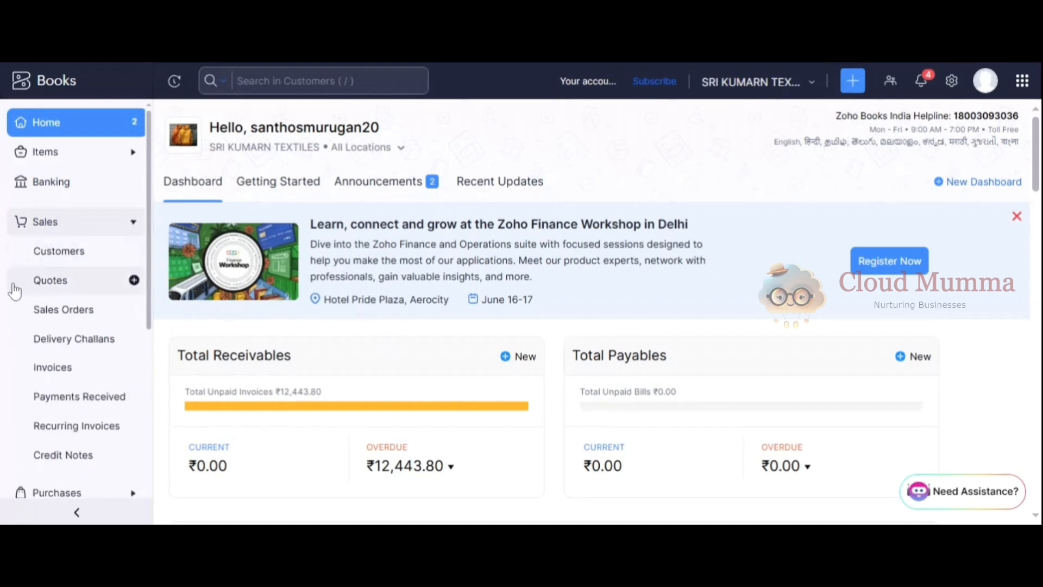
left_click(50, 280)
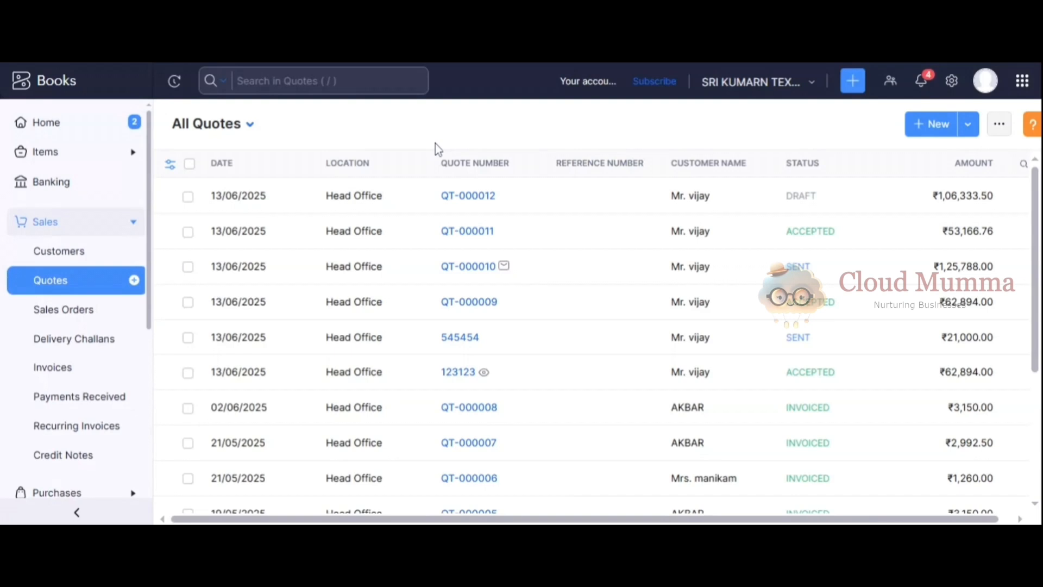
mouse_move(704, 383)
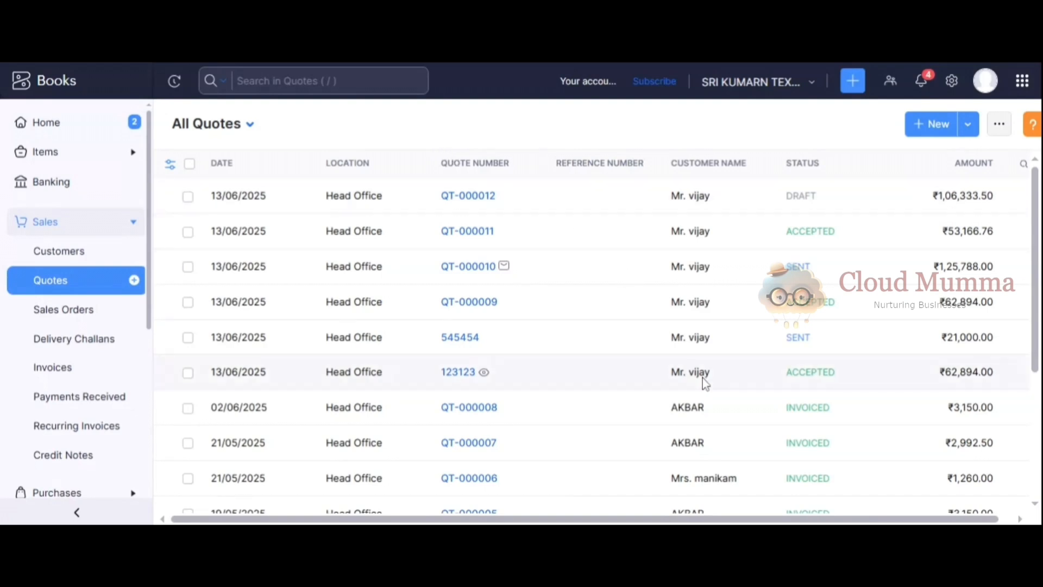
mouse_move(699, 134)
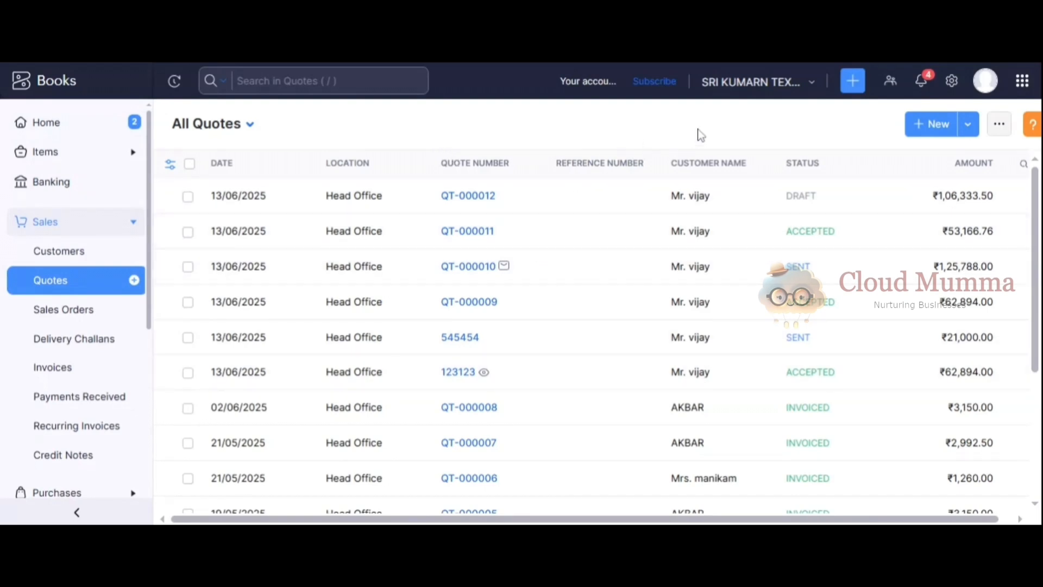
Start new quote QT-000013 and choose Mr. vijay as its customer.
left_click(930, 124)
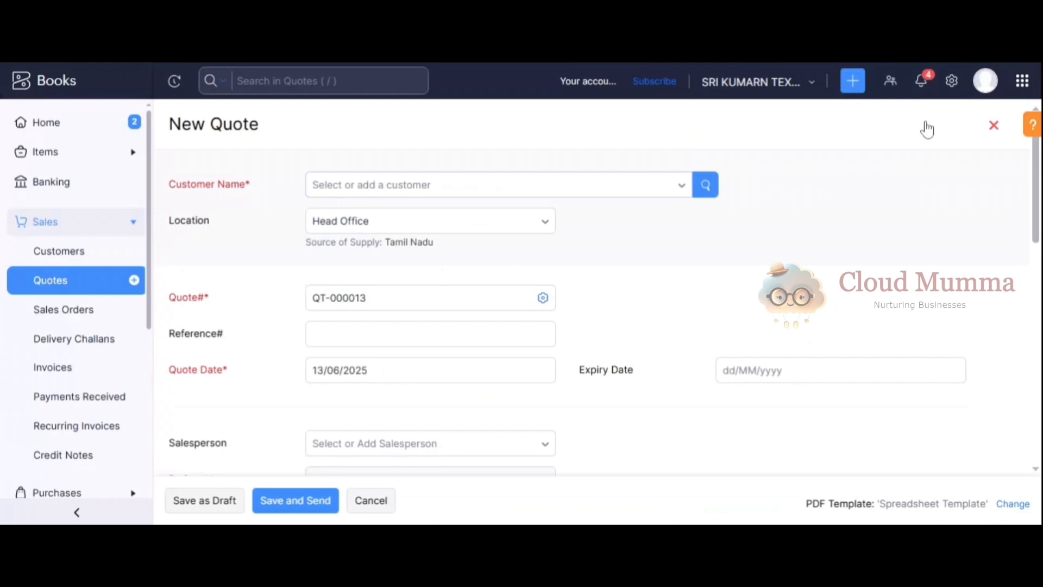
left_click(496, 184)
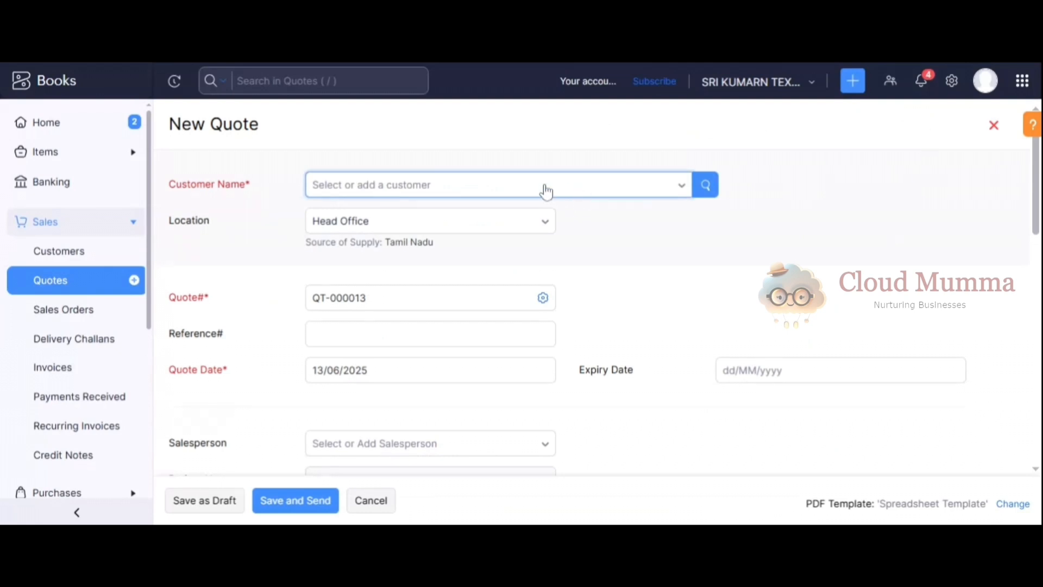
mouse_move(580, 193)
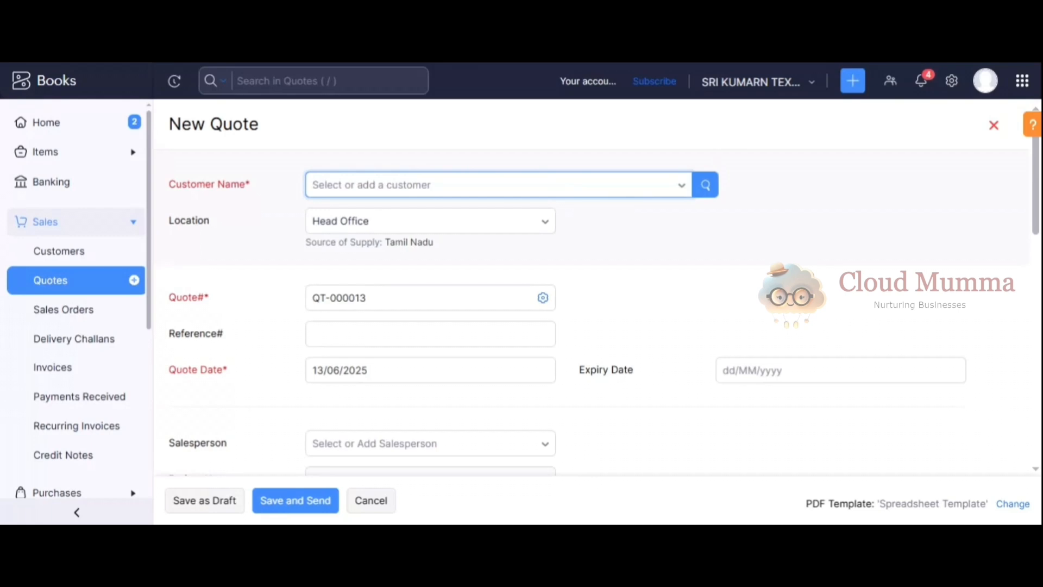
left_click(495, 185)
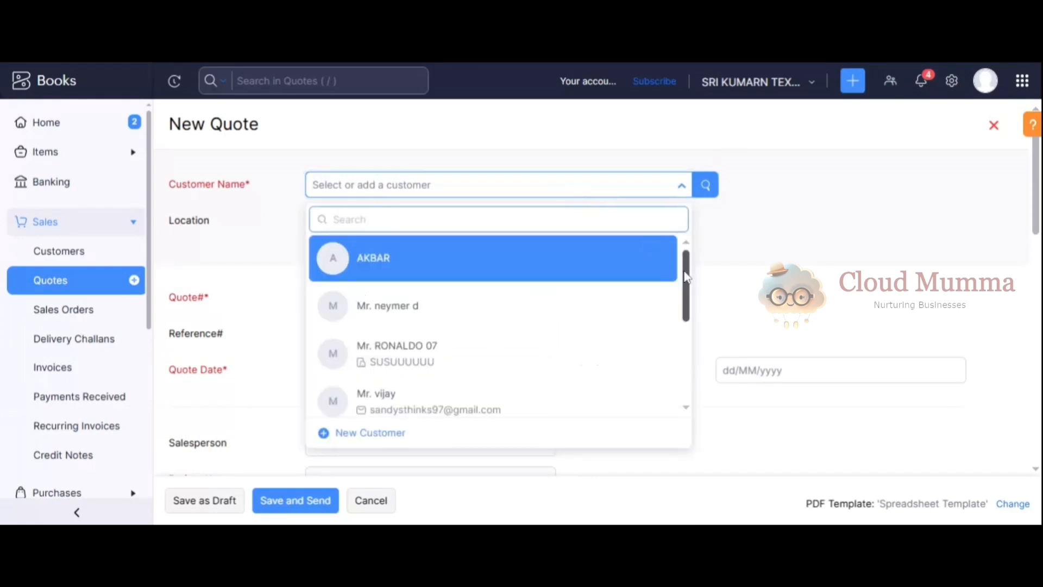
scroll("down", 3)
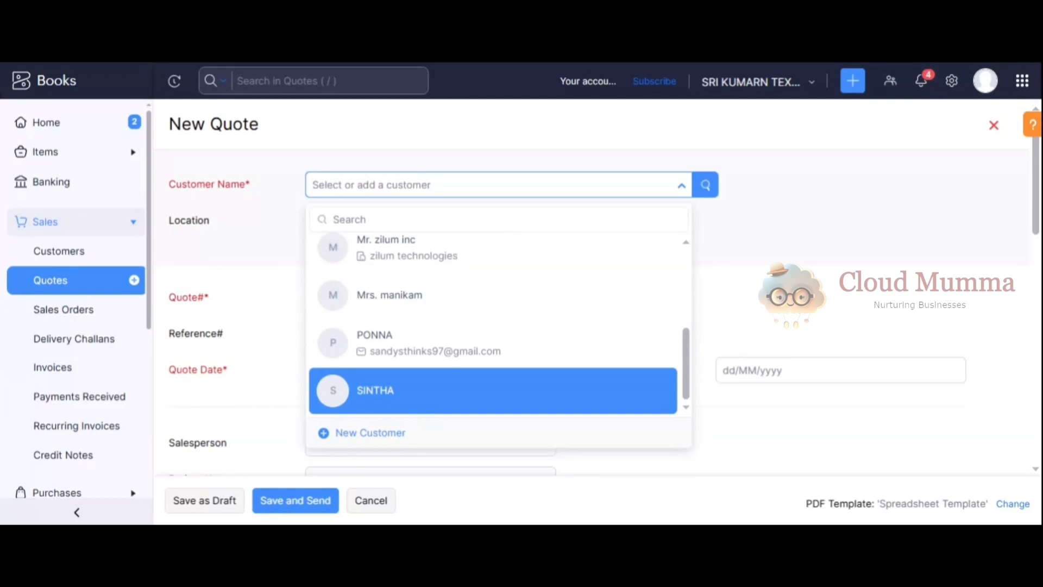
mouse_move(74, 243)
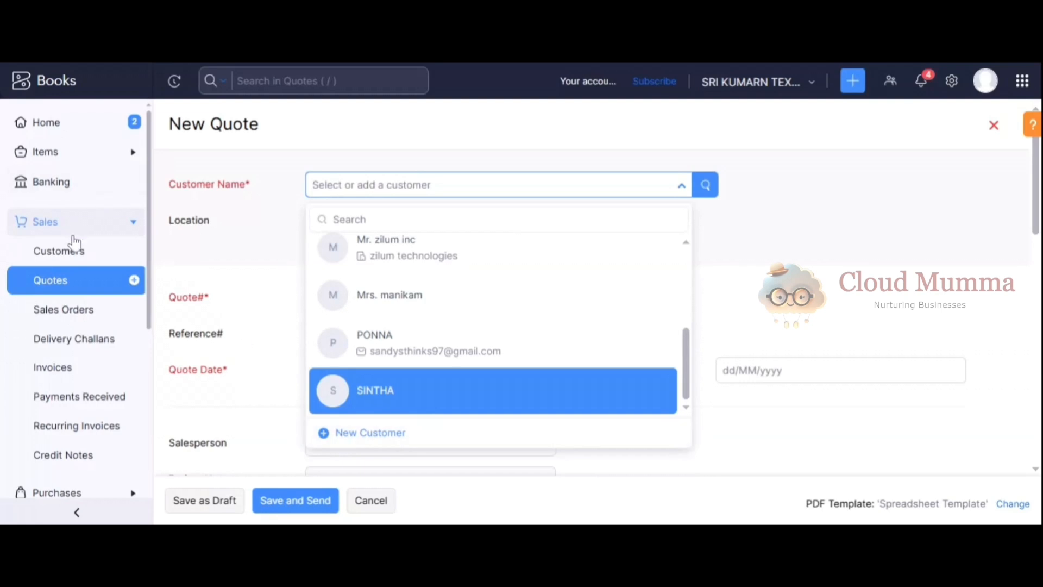
mouse_move(73, 251)
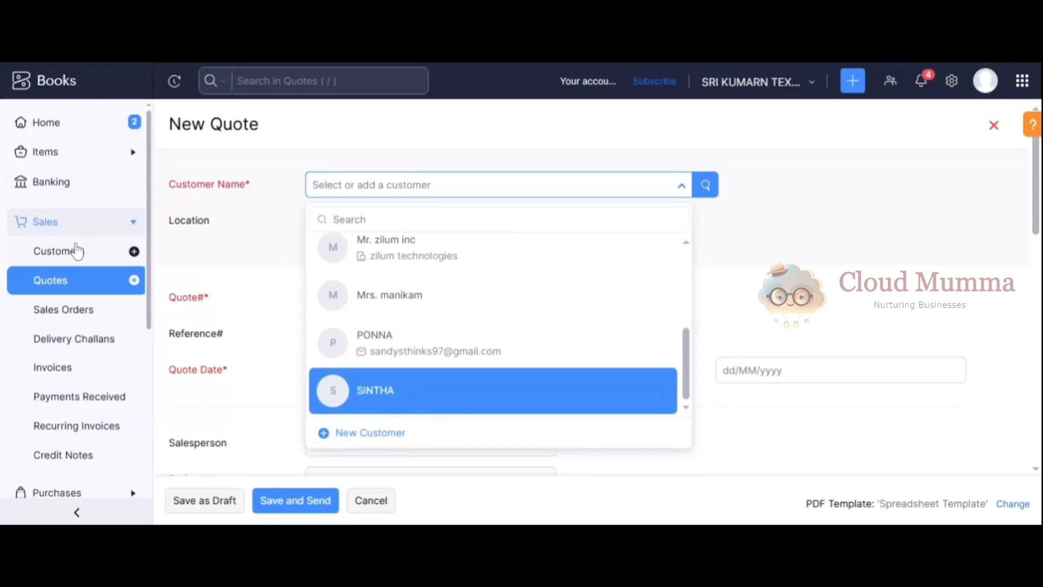
mouse_move(76, 256)
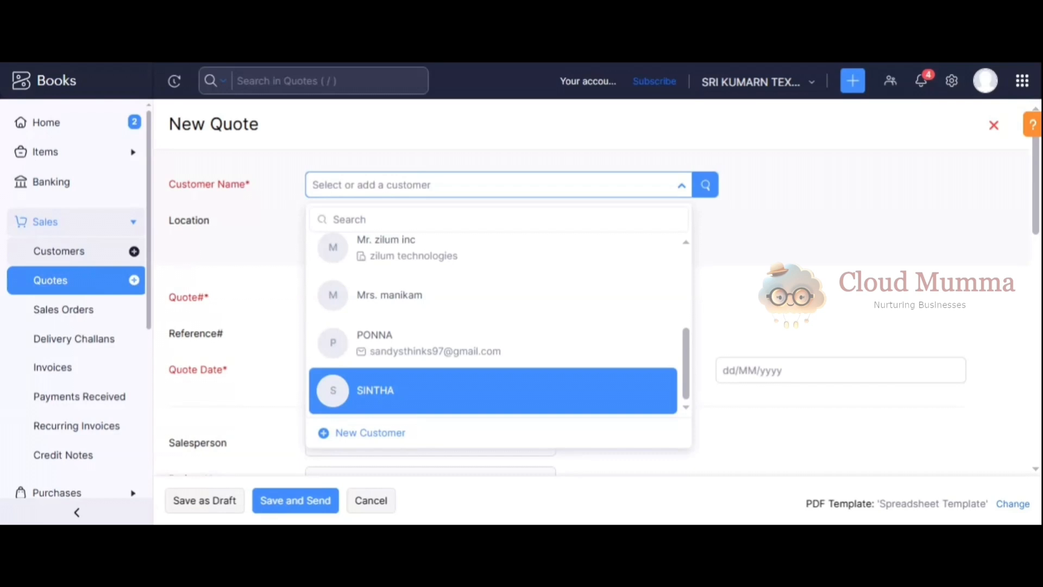
mouse_move(77, 163)
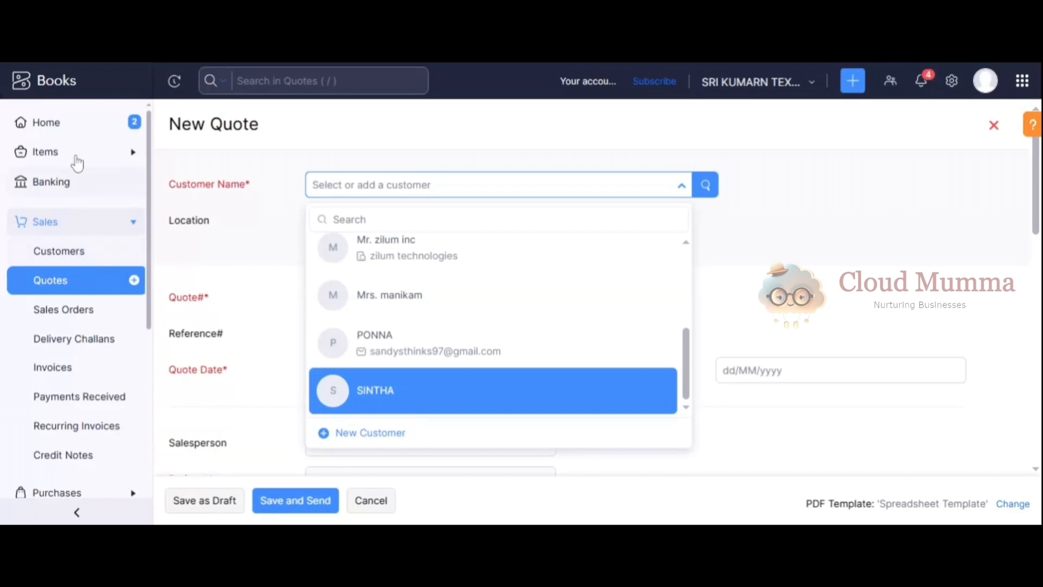
mouse_move(95, 162)
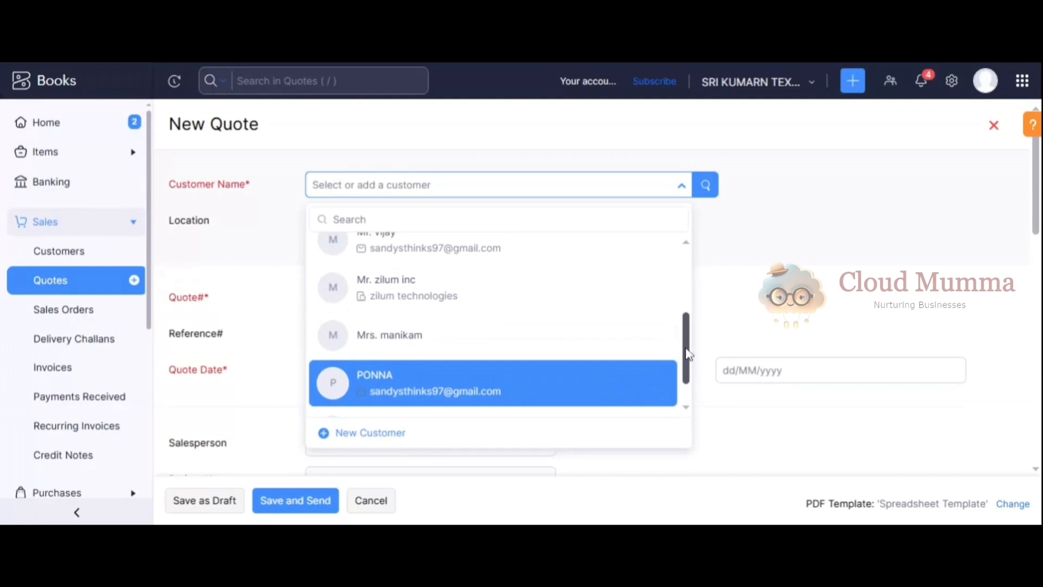
left_click(376, 240)
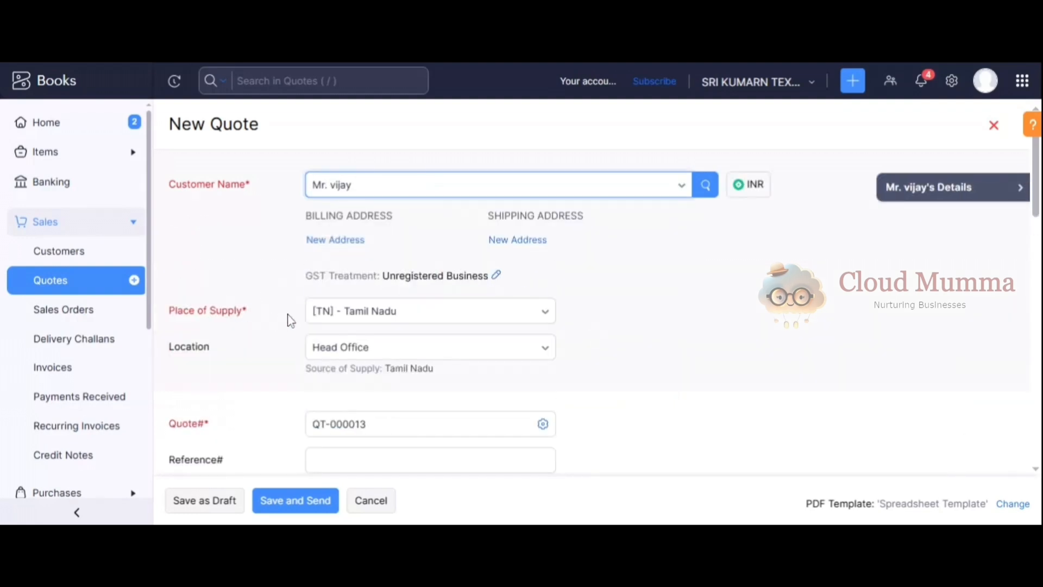
Review Place of Supply and Location, then bring up the Quote# numbering preferences.
left_click(429, 311)
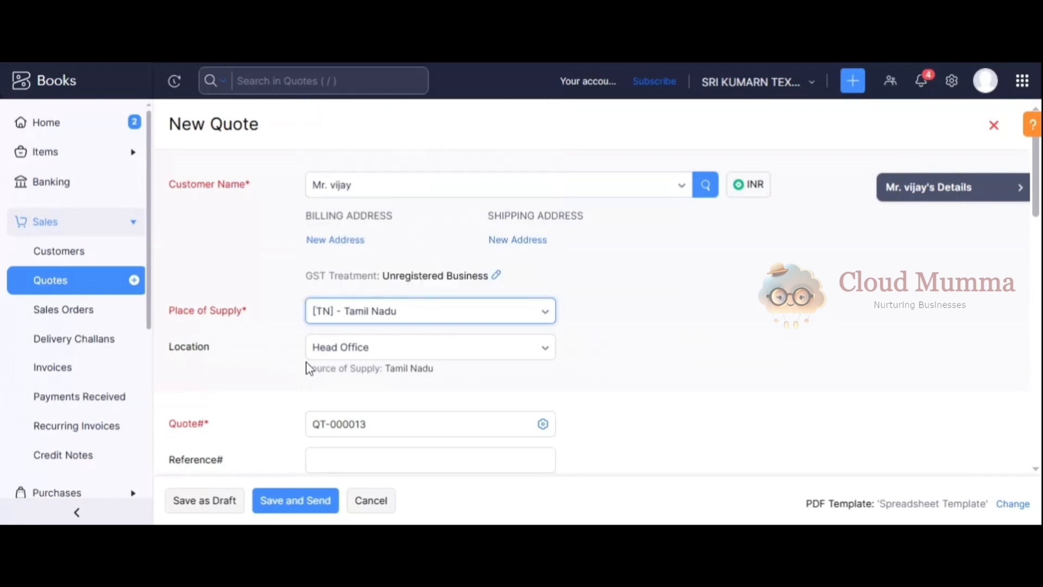
left_click(430, 347)
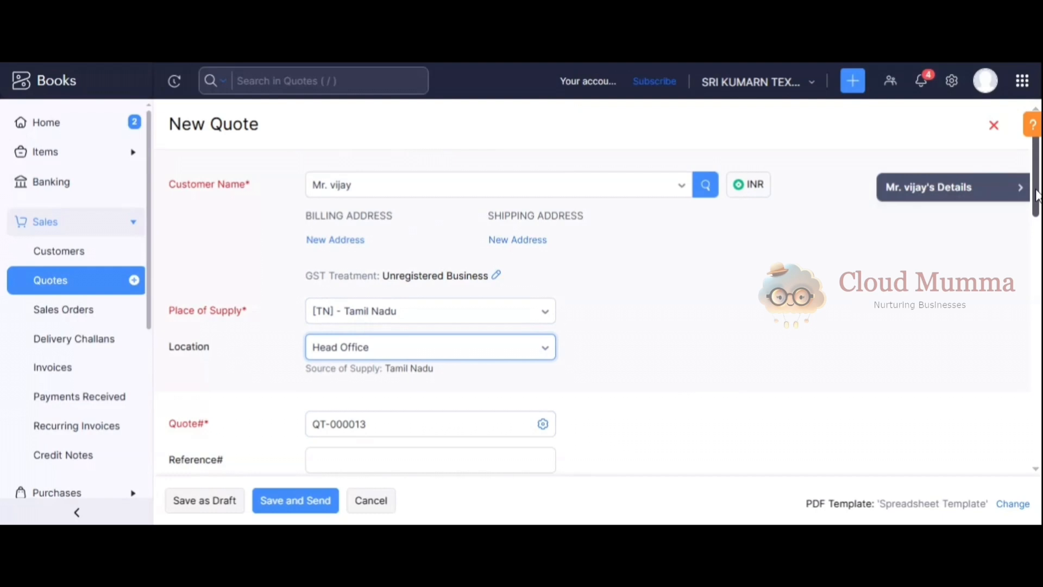
scroll("down", 3)
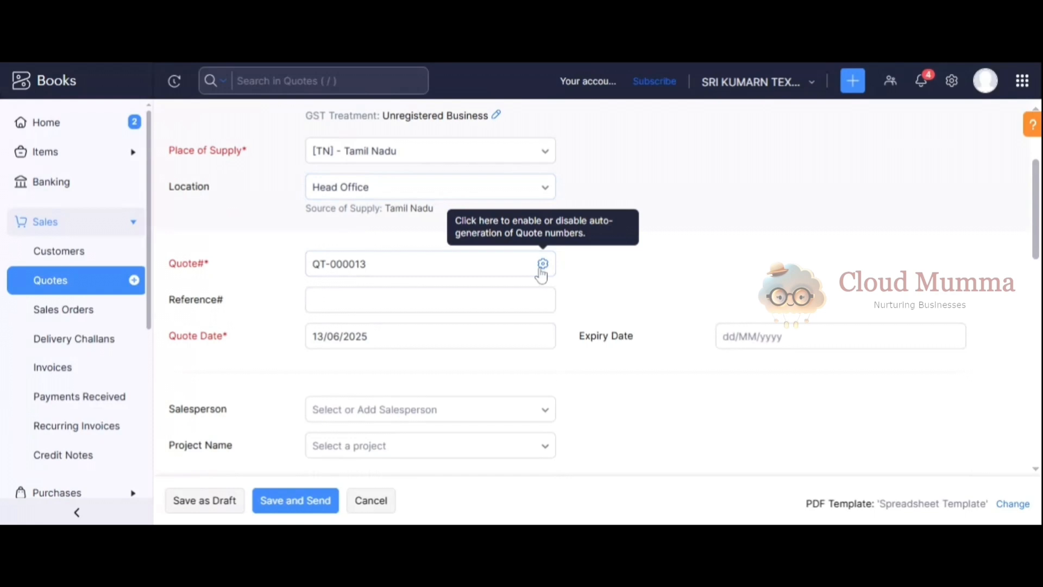
left_click(542, 264)
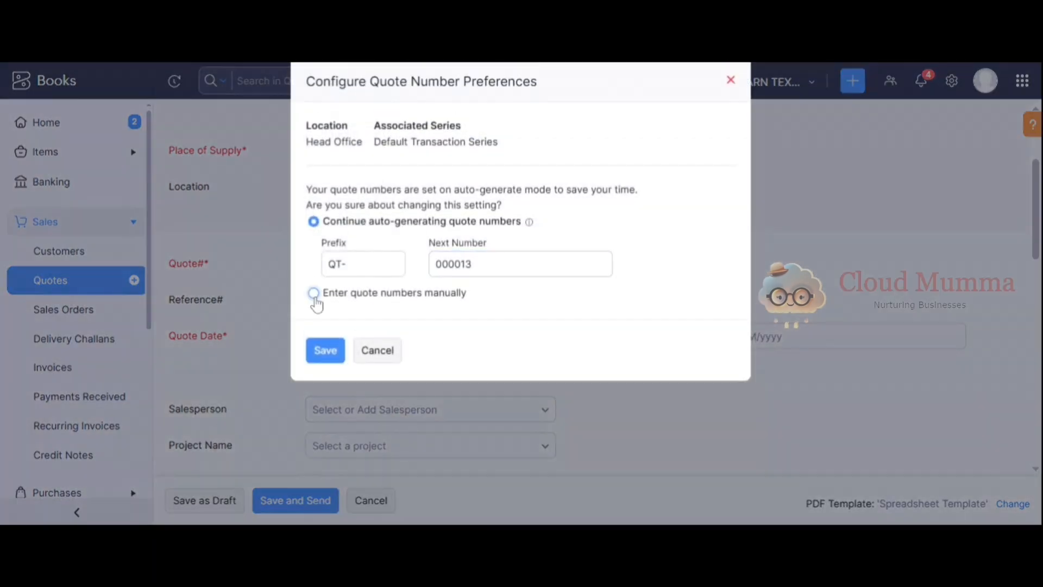
mouse_move(442, 308)
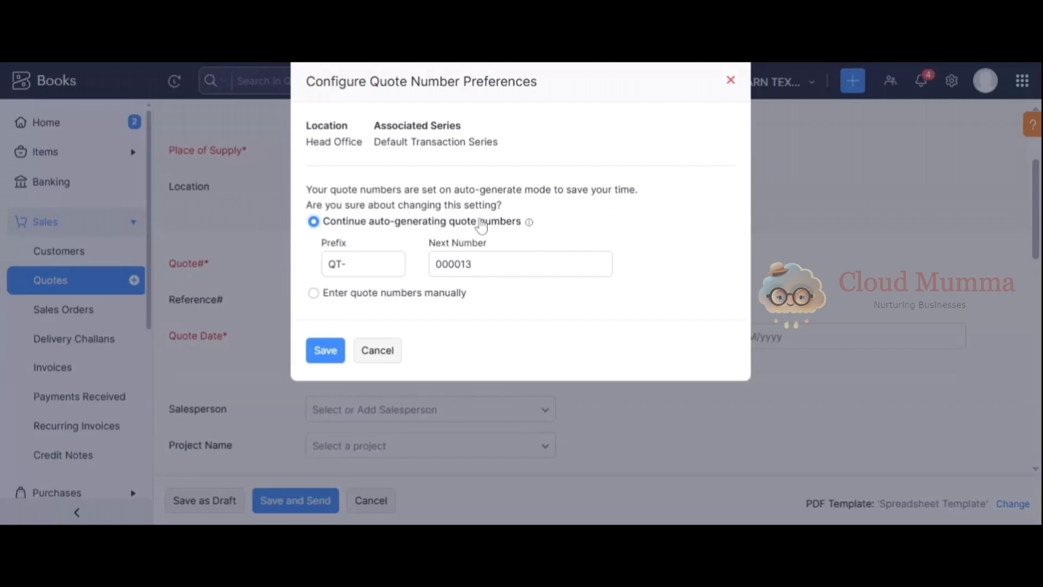
mouse_move(450, 230)
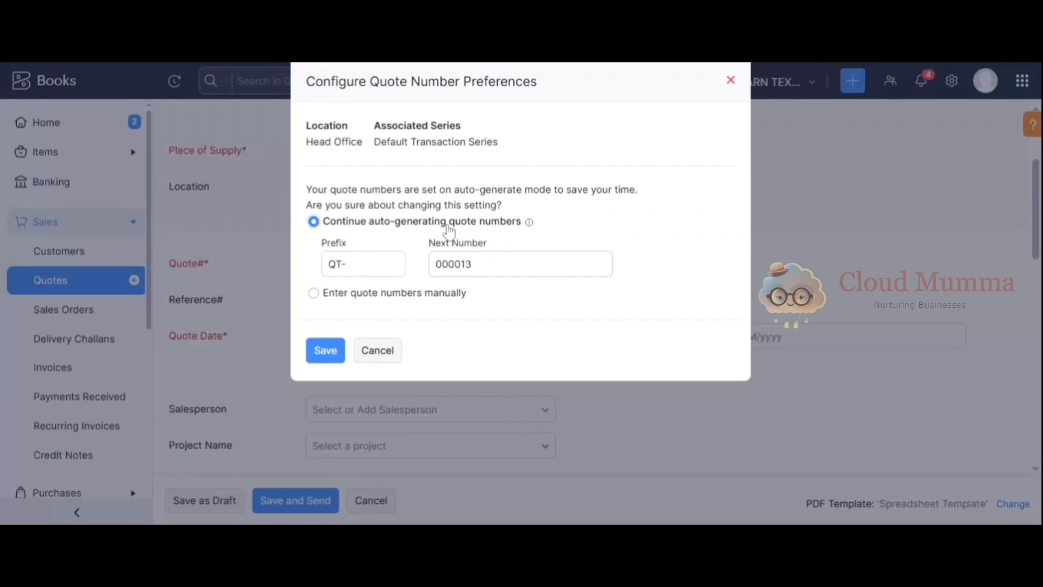
Keep auto-generated quote numbers with prefix QT- and next number 000013, and save.
left_click(362, 263)
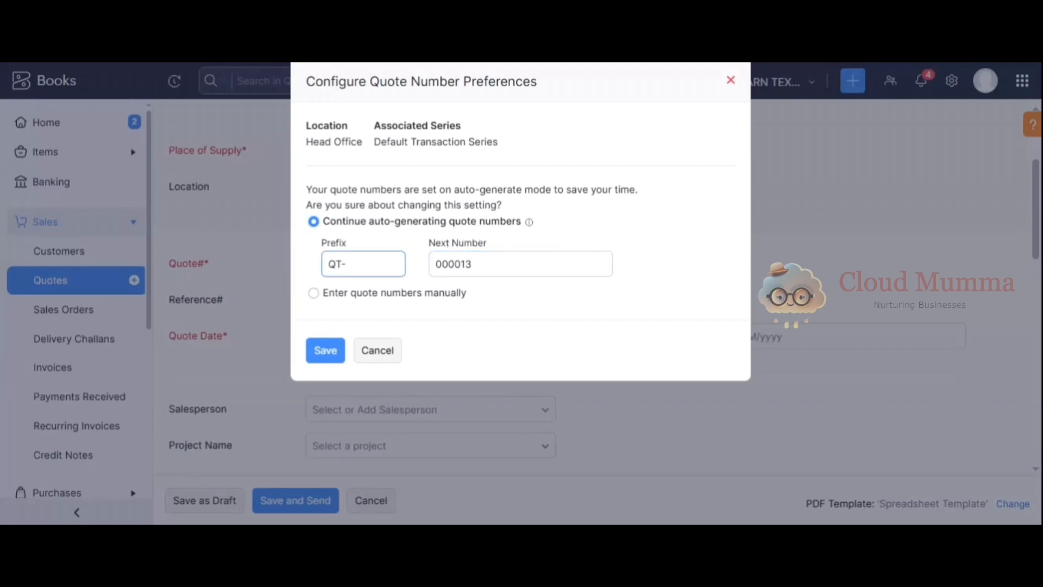
left_click(520, 263)
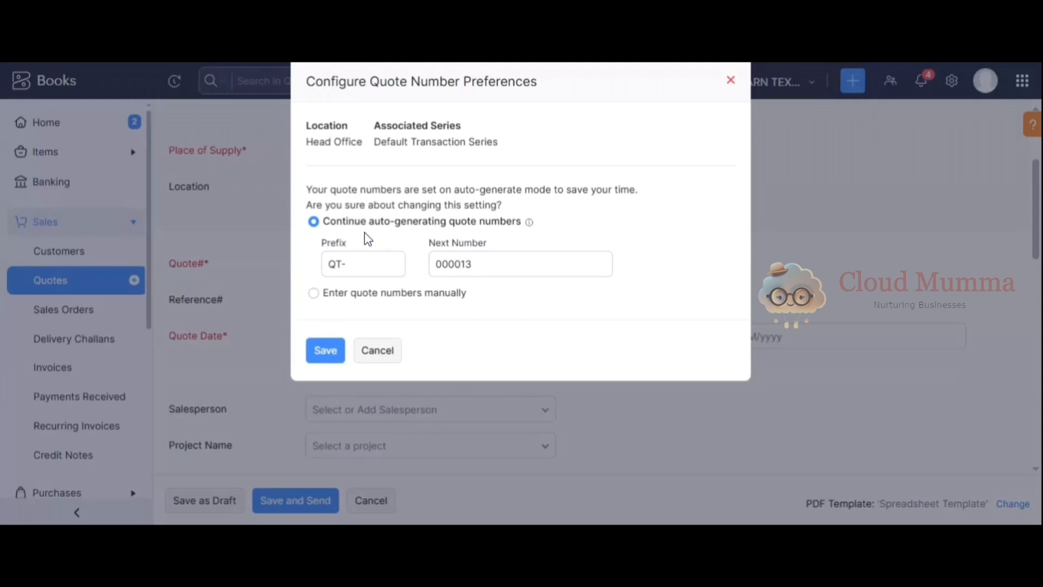
mouse_move(316, 369)
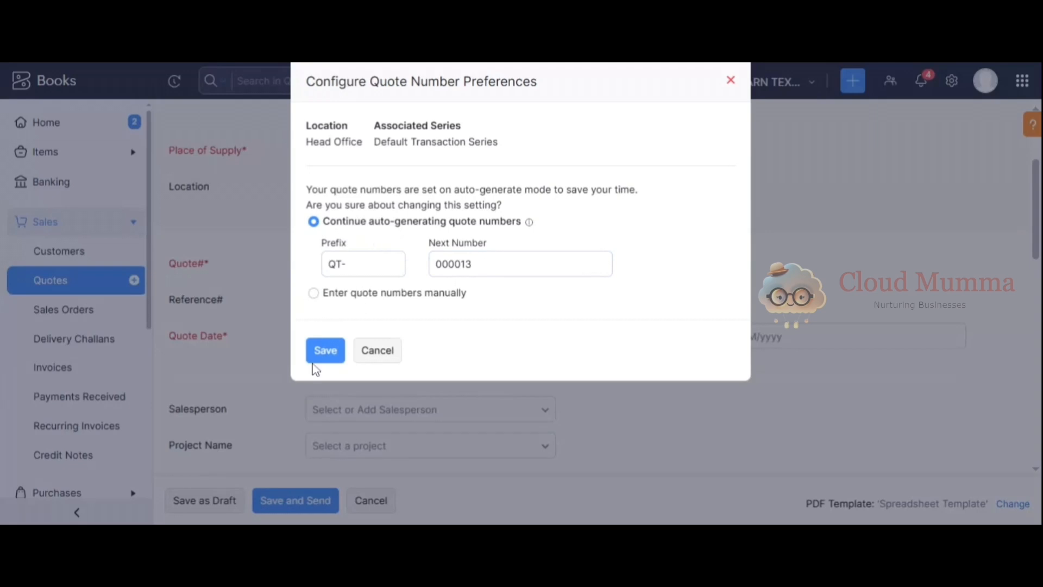
left_click(326, 351)
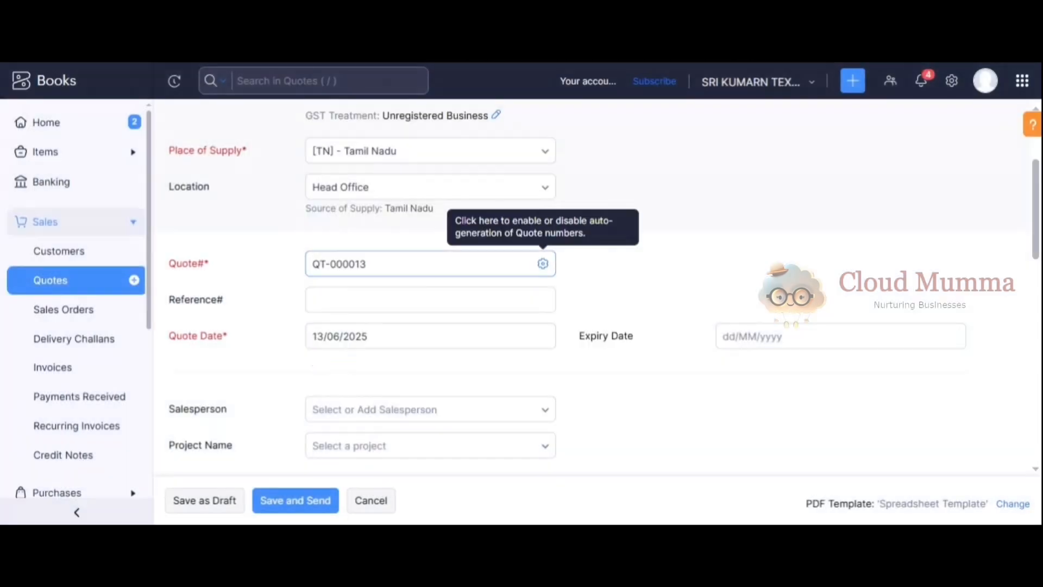
Set the quote's expiry date to 20/06/2025 from the calendar.
left_click(430, 335)
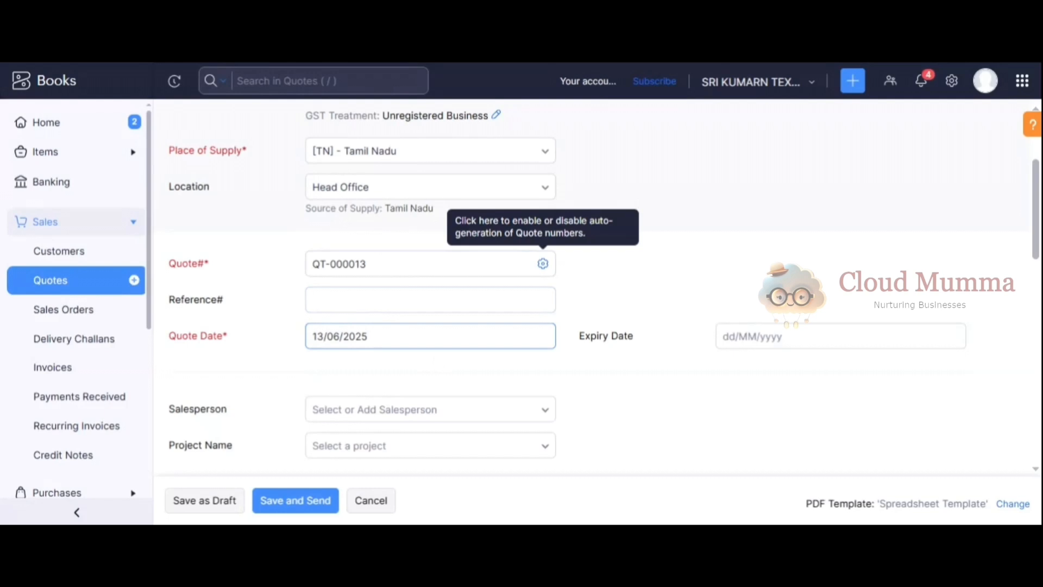
left_click(840, 335)
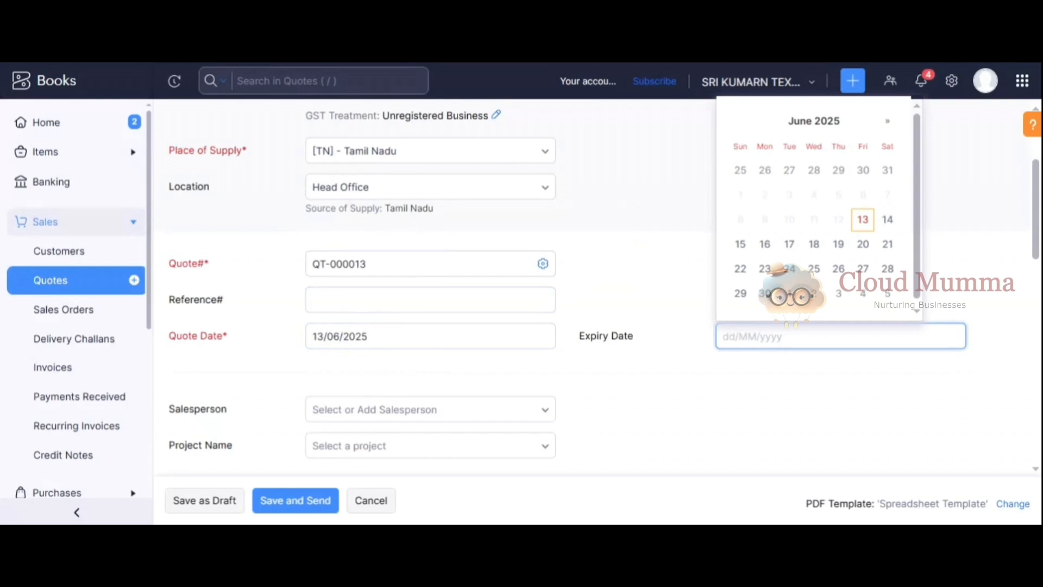
mouse_move(863, 244)
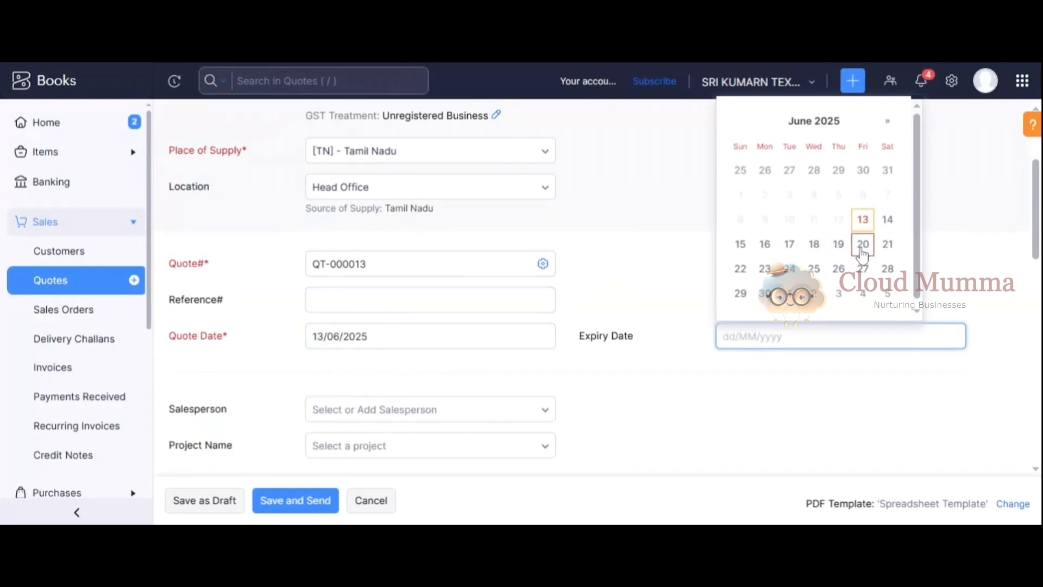
left_click(863, 243)
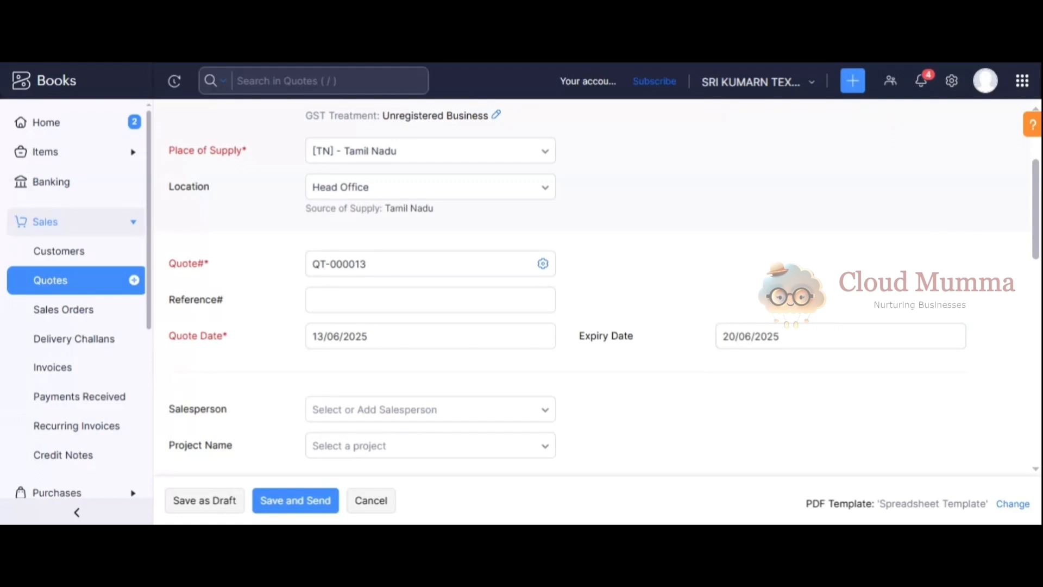
mouse_move(776, 313)
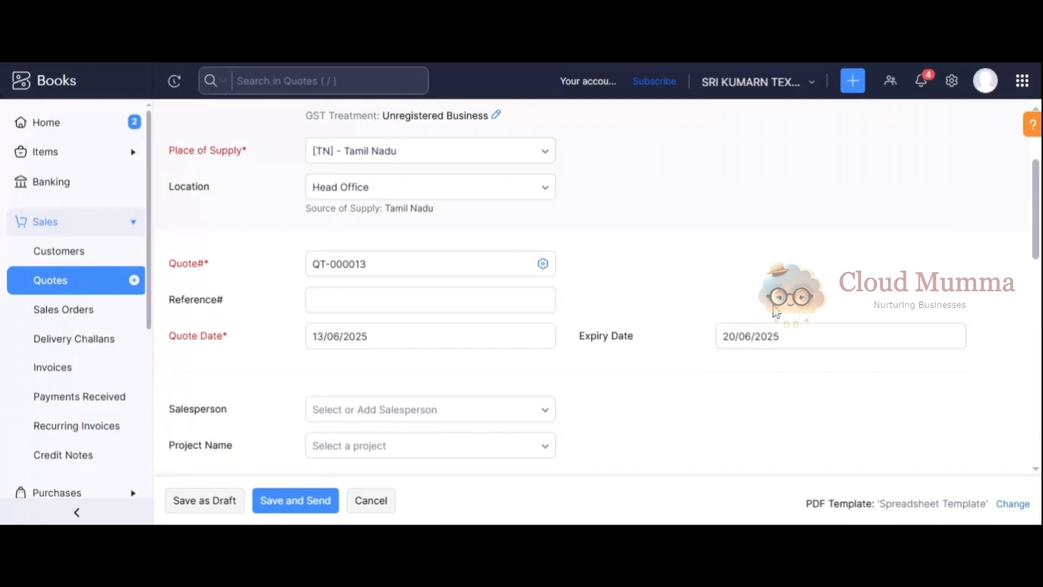
scroll("down", 3)
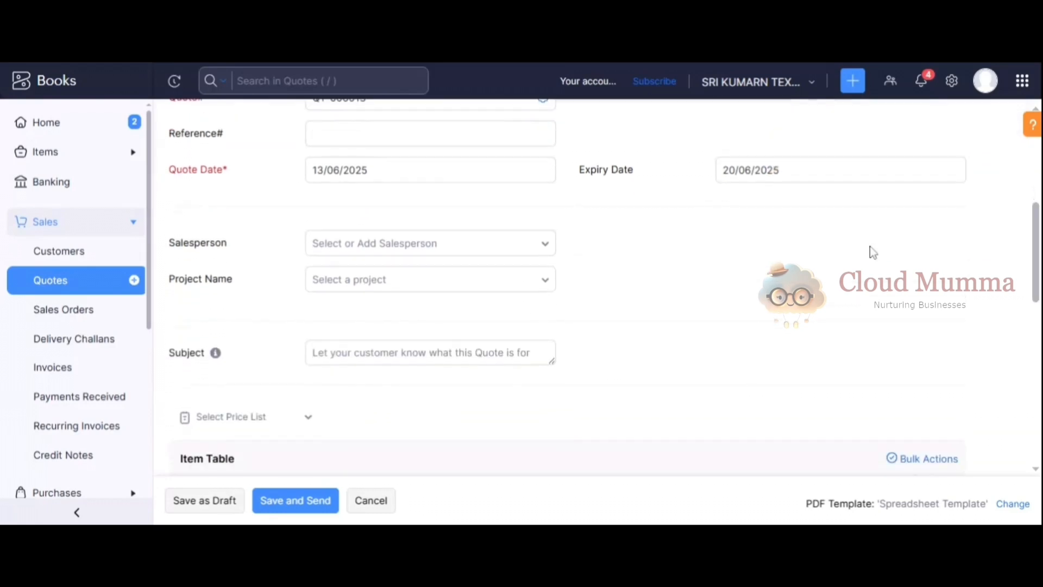
left_click(429, 243)
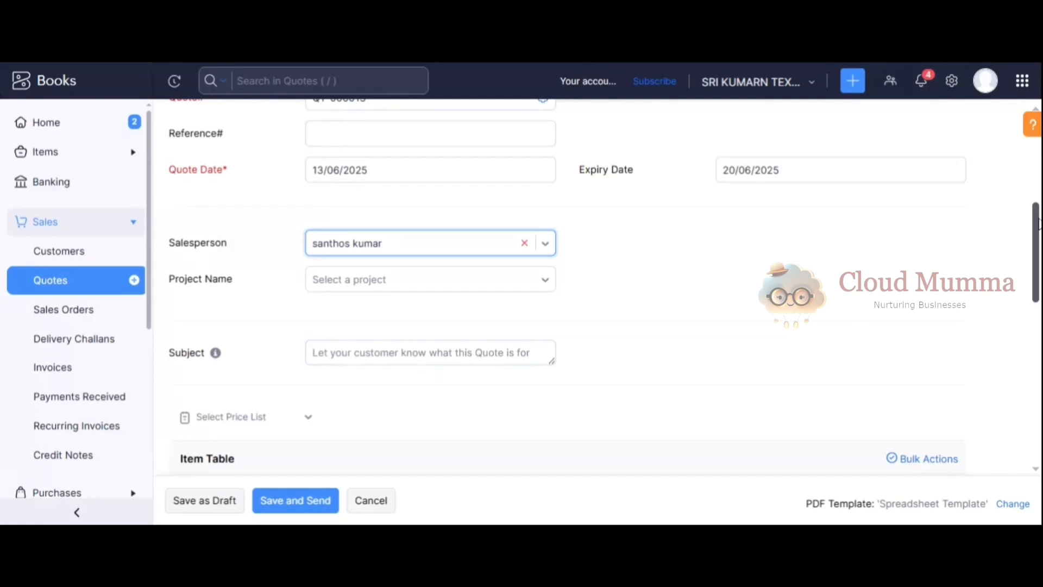
scroll("down", 3)
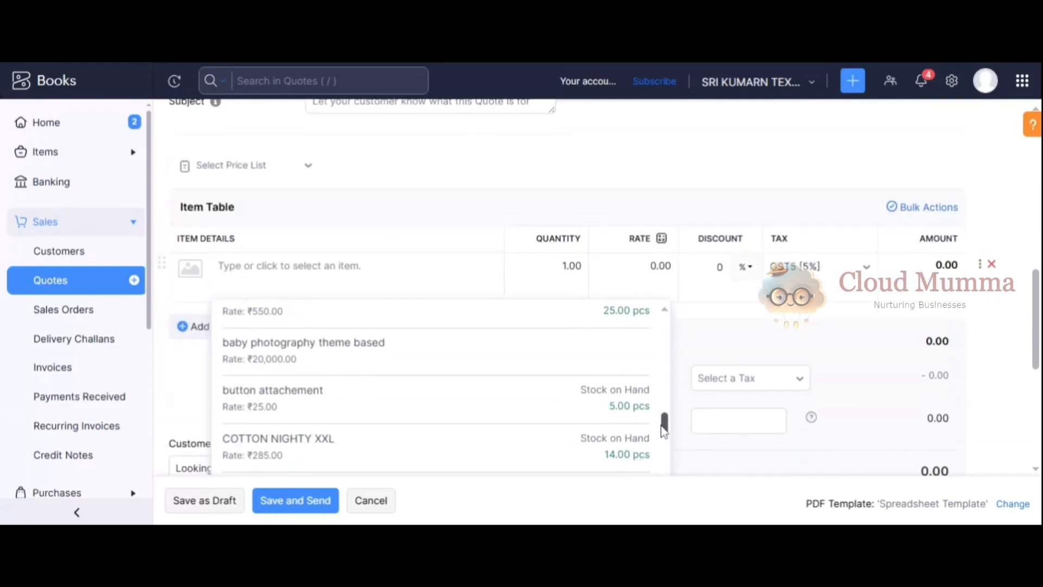
Add sony 55inch tv with quantity 2, 5% discount and GST5 [5%] tax, amount 1,01,270.00.
scroll("down", 3)
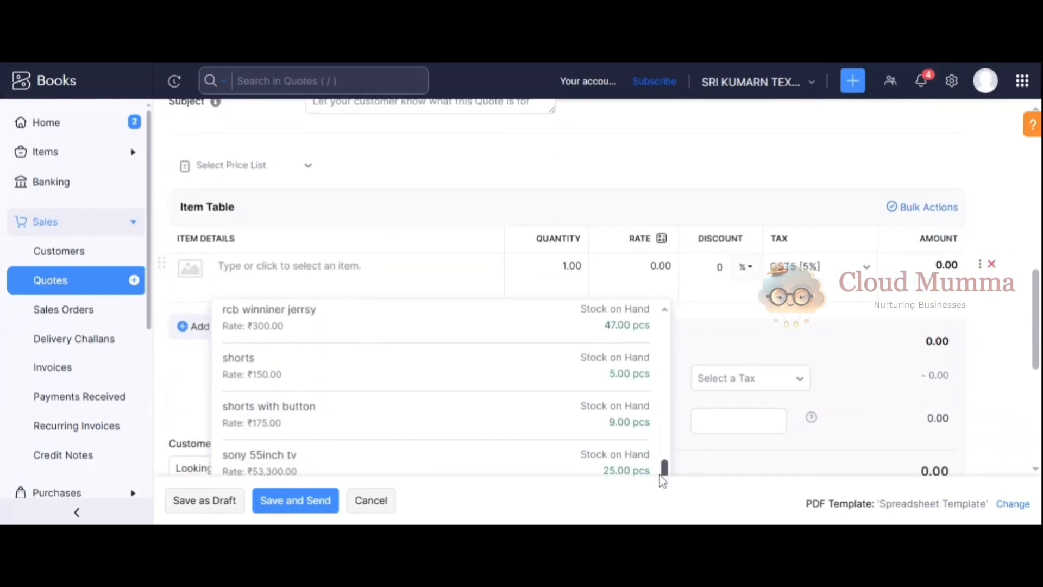
left_click(259, 462)
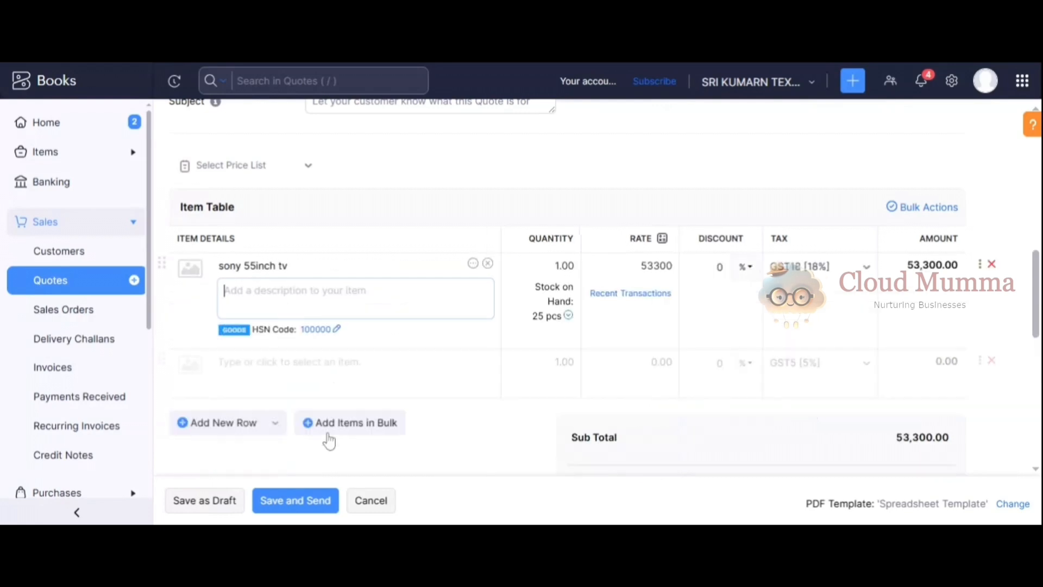
left_click(540, 266)
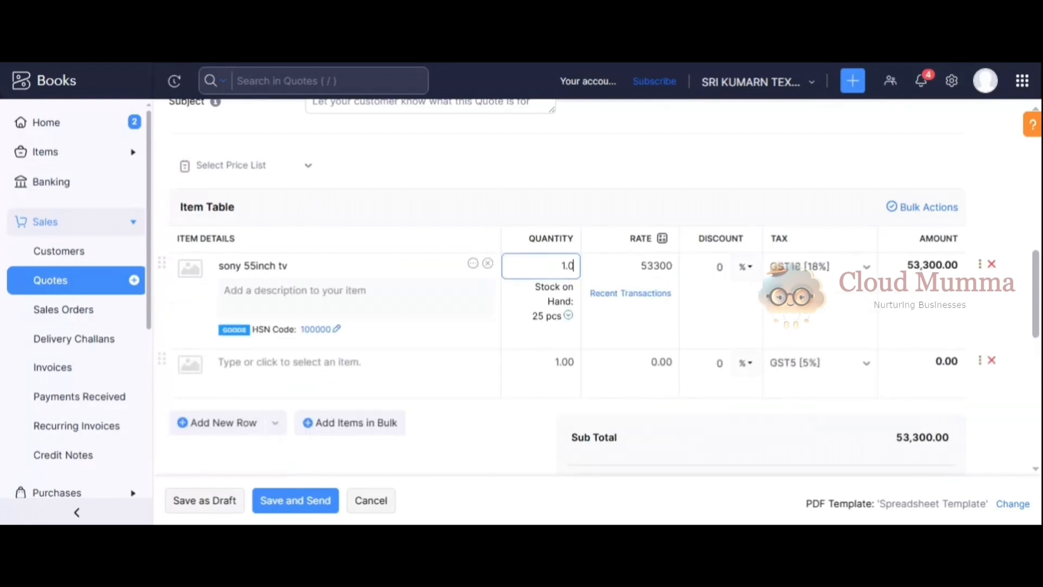
type("2")
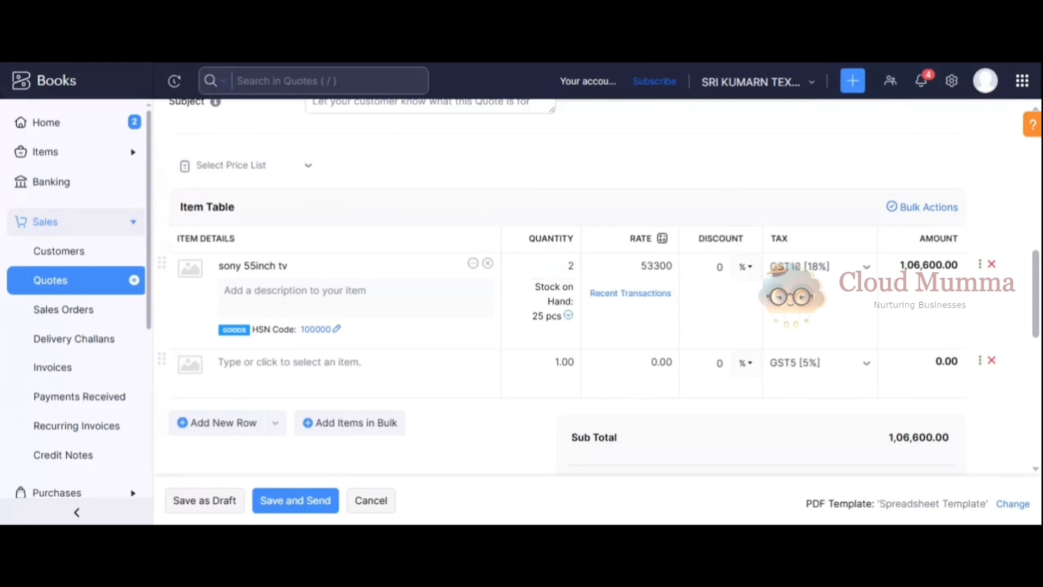
left_click(703, 266)
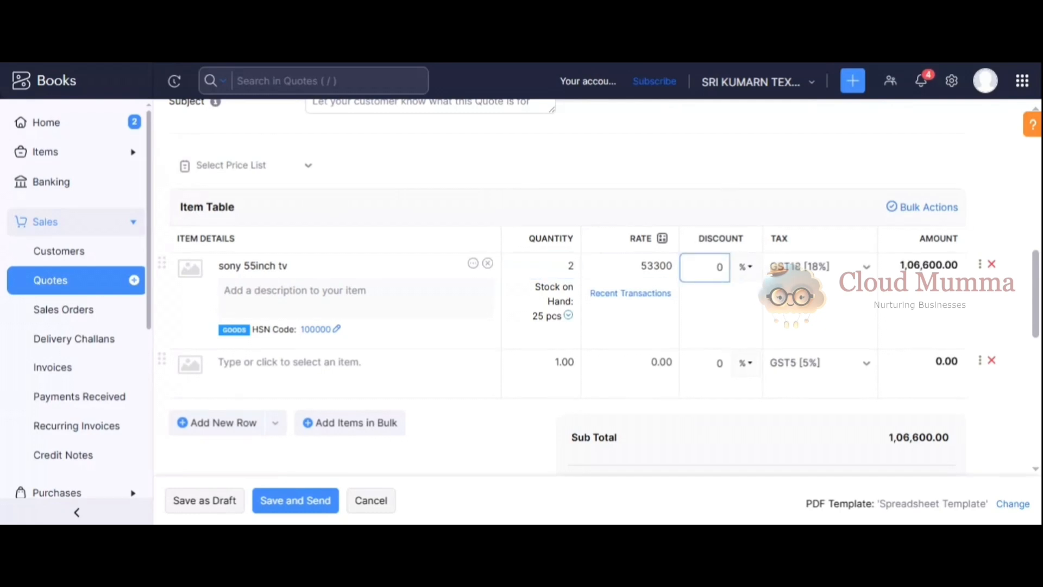
left_click(704, 267)
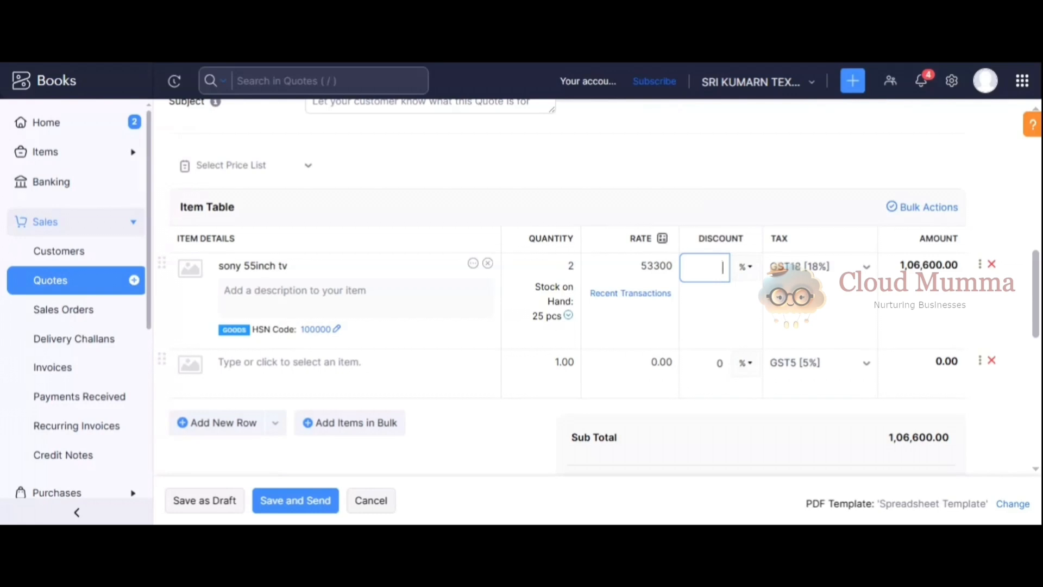
type("5")
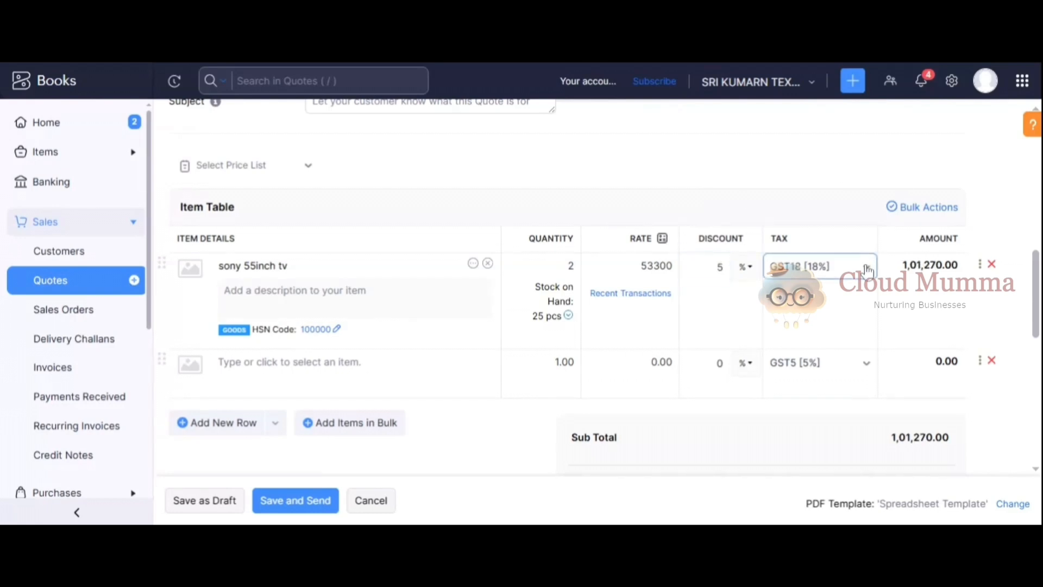
left_click(820, 266)
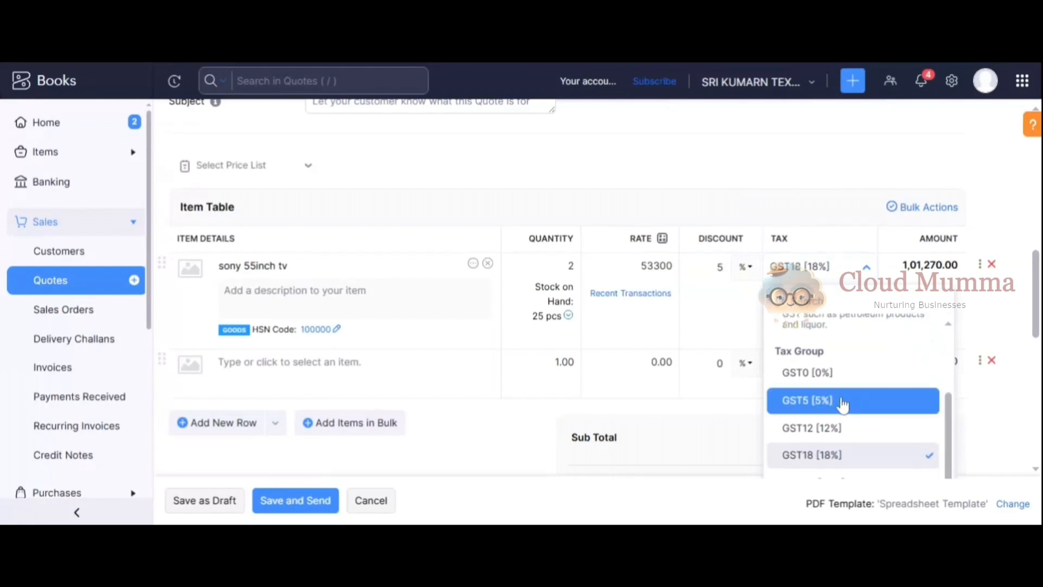
left_click(807, 400)
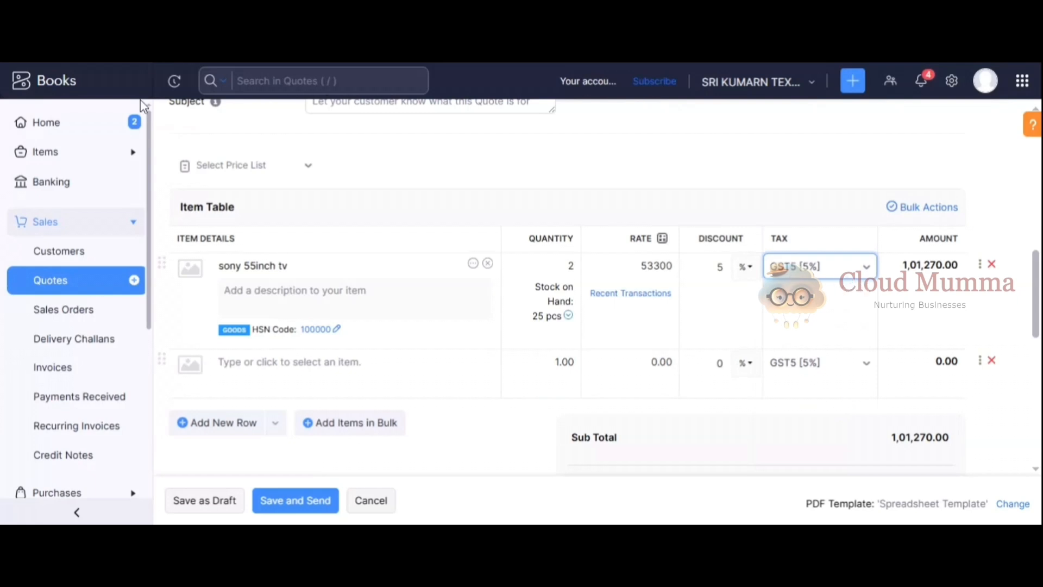
mouse_move(142, 104)
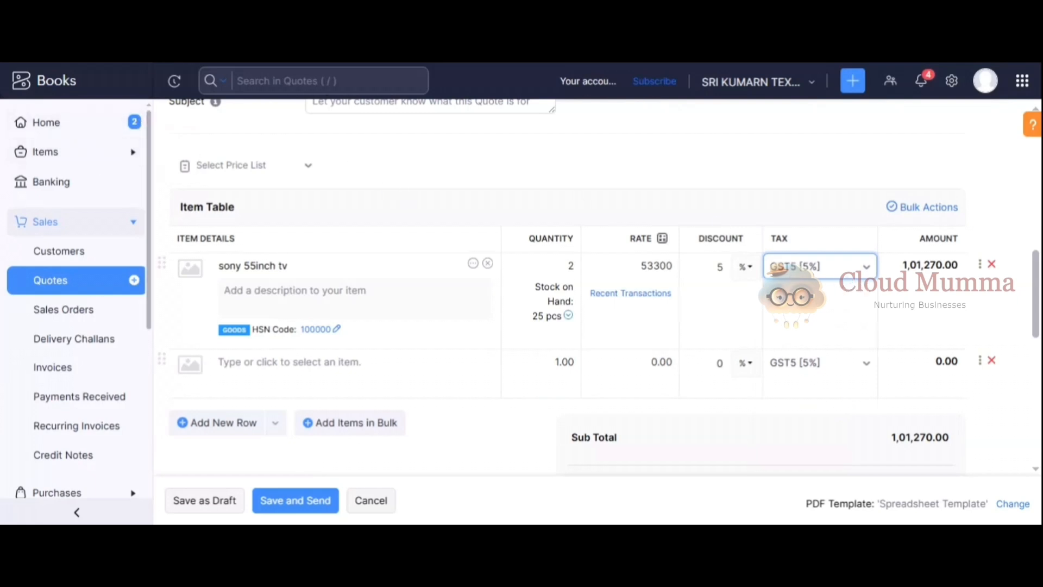
scroll("down", 3)
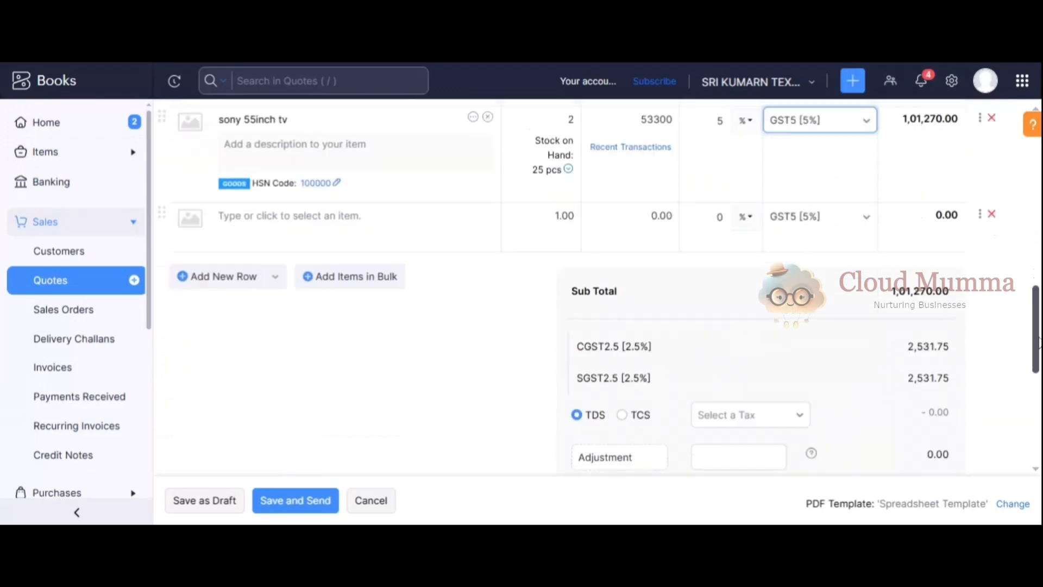
scroll("down", 3)
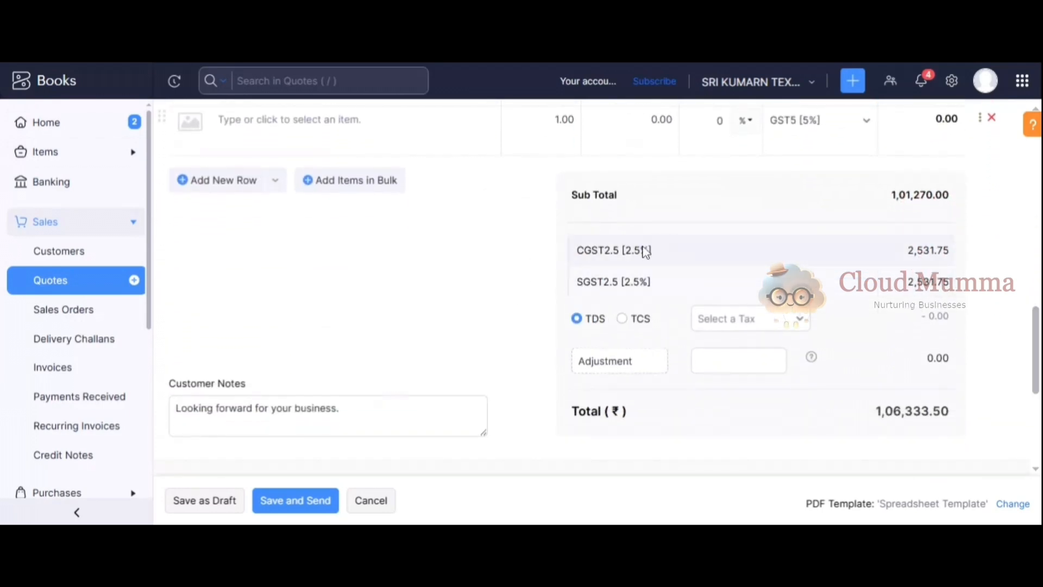
mouse_move(661, 286)
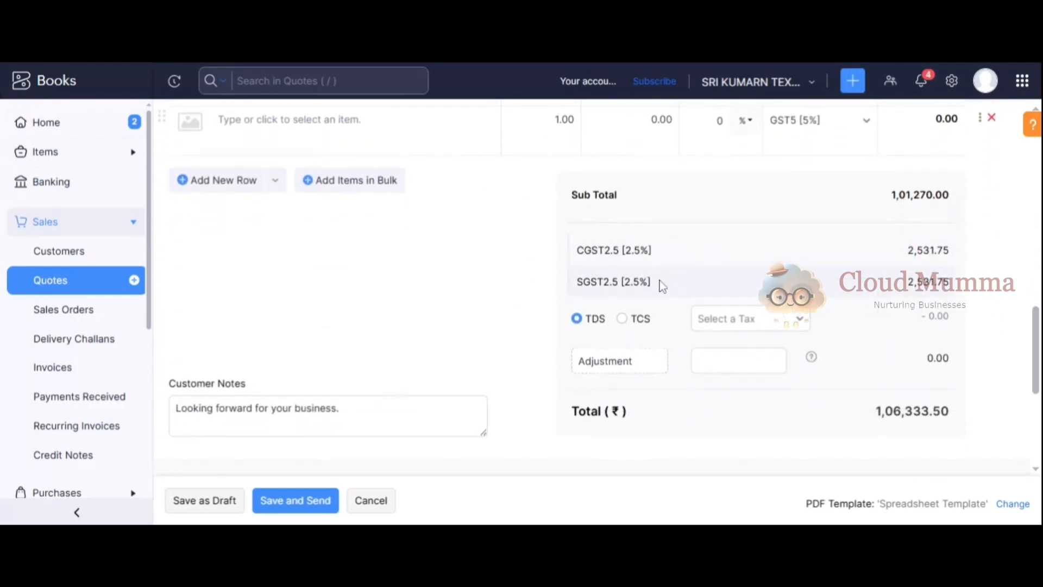
mouse_move(902, 214)
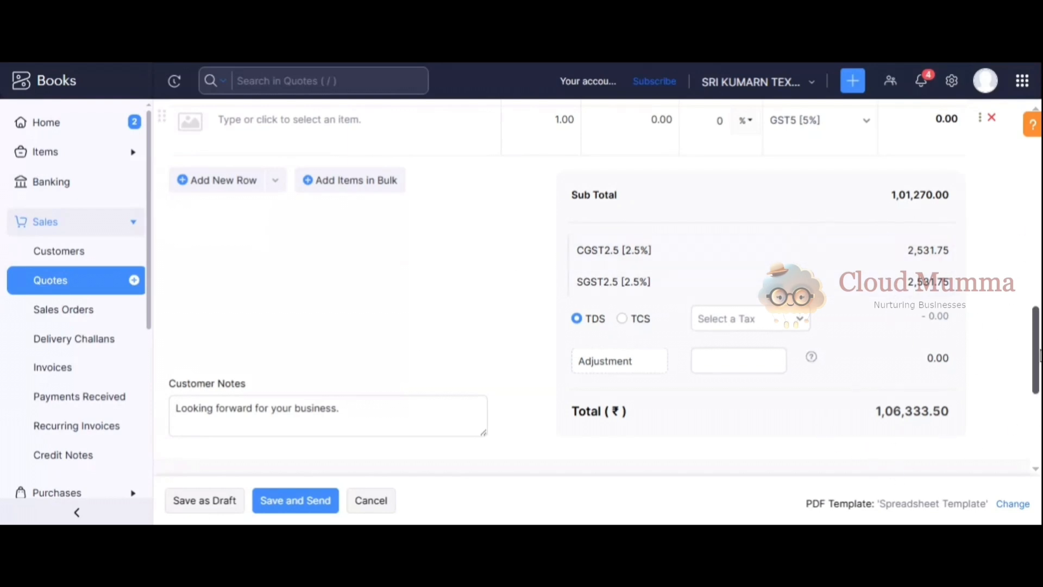
scroll("down", 3)
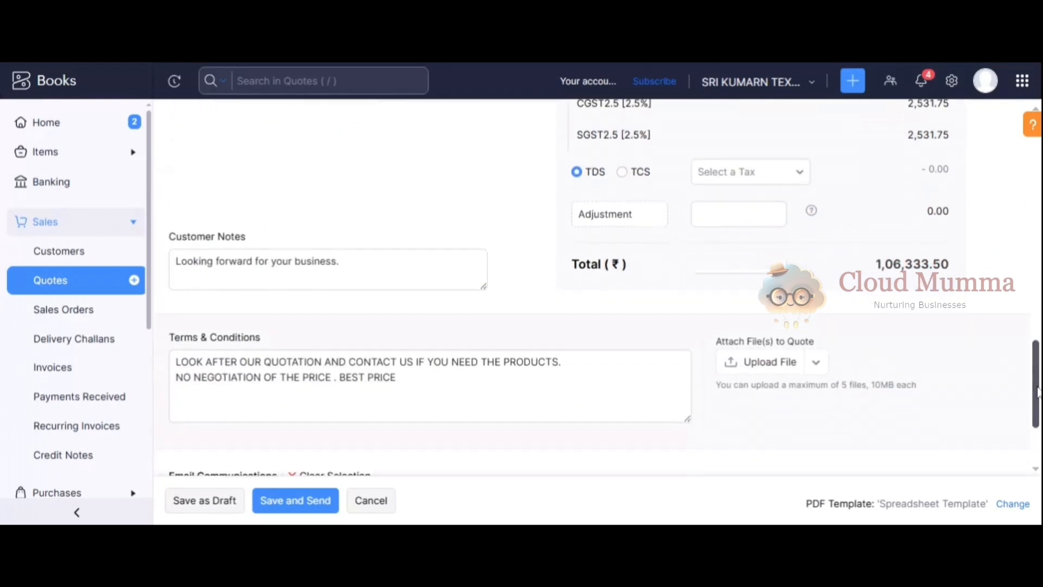
scroll("down", 3)
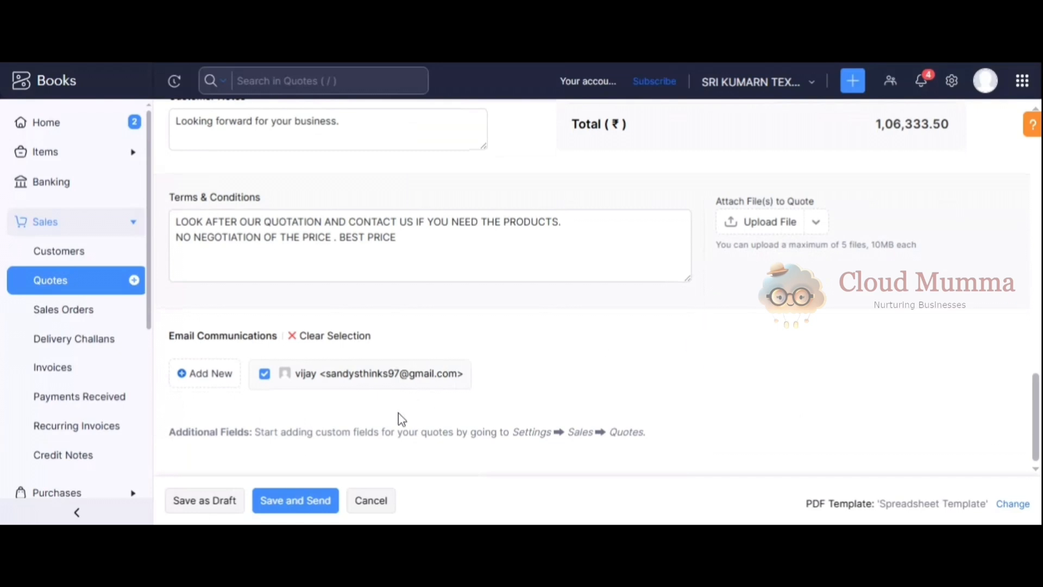
mouse_move(825, 344)
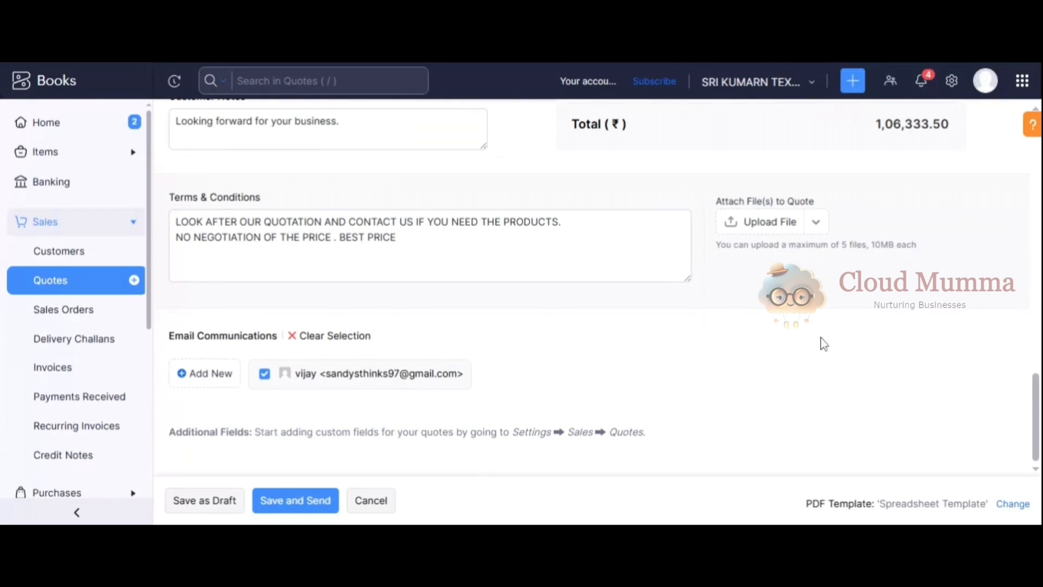
mouse_move(264, 373)
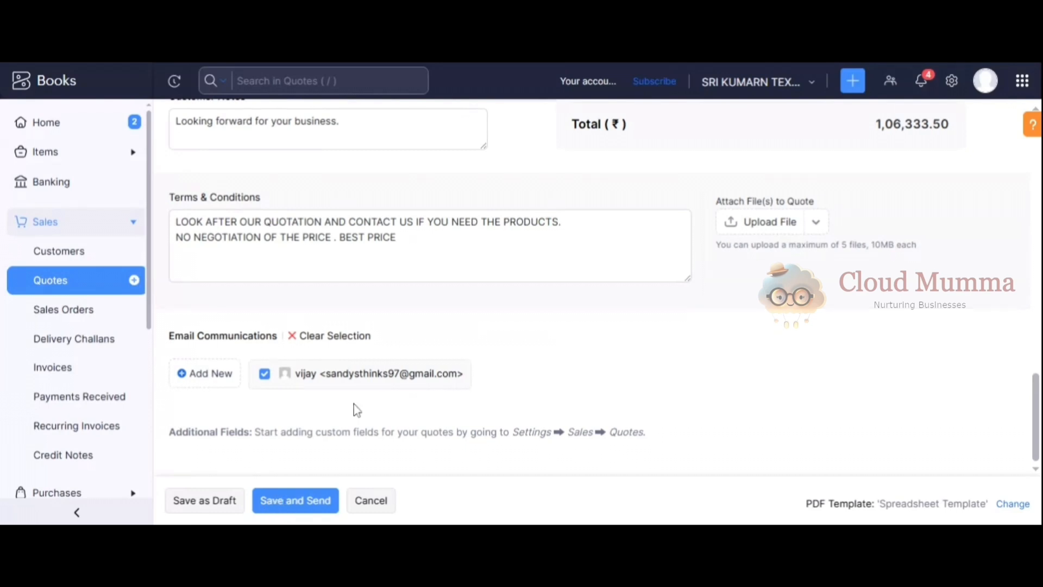
mouse_move(536, 391)
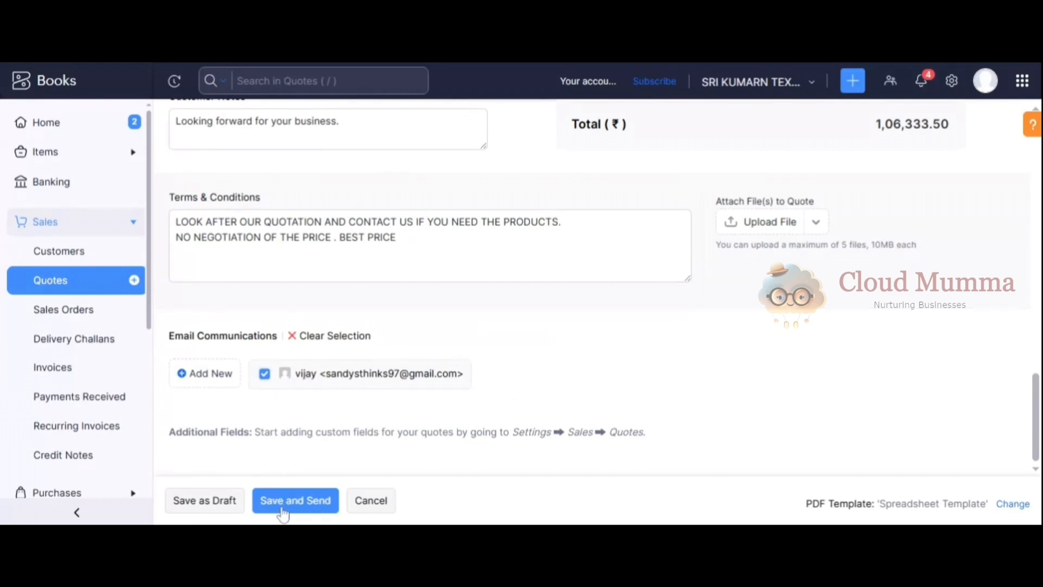
Save quote QT-000013 and email it to Mr. vijay with the PDF attached.
left_click(295, 500)
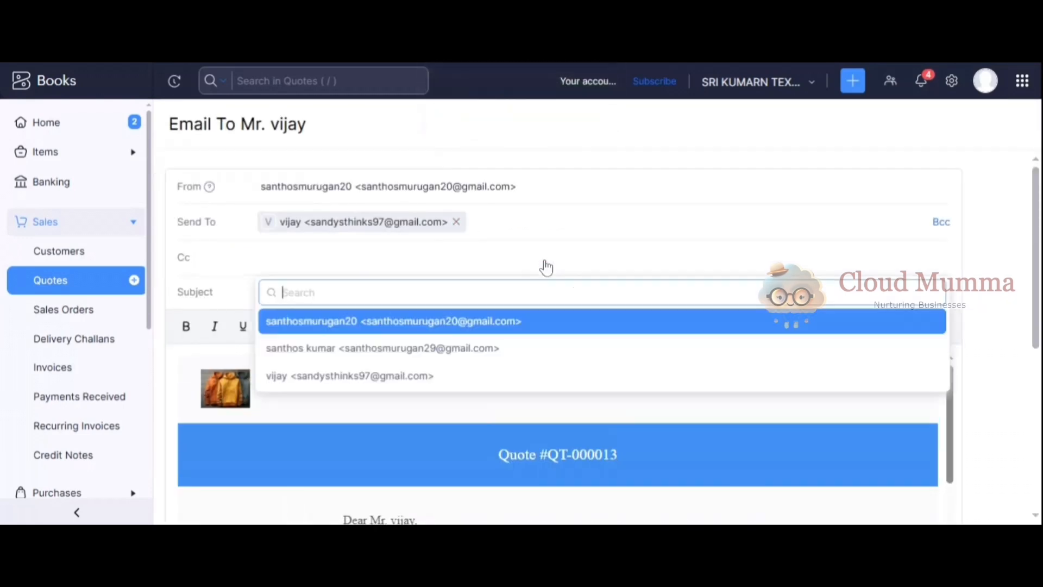
scroll("down", 3)
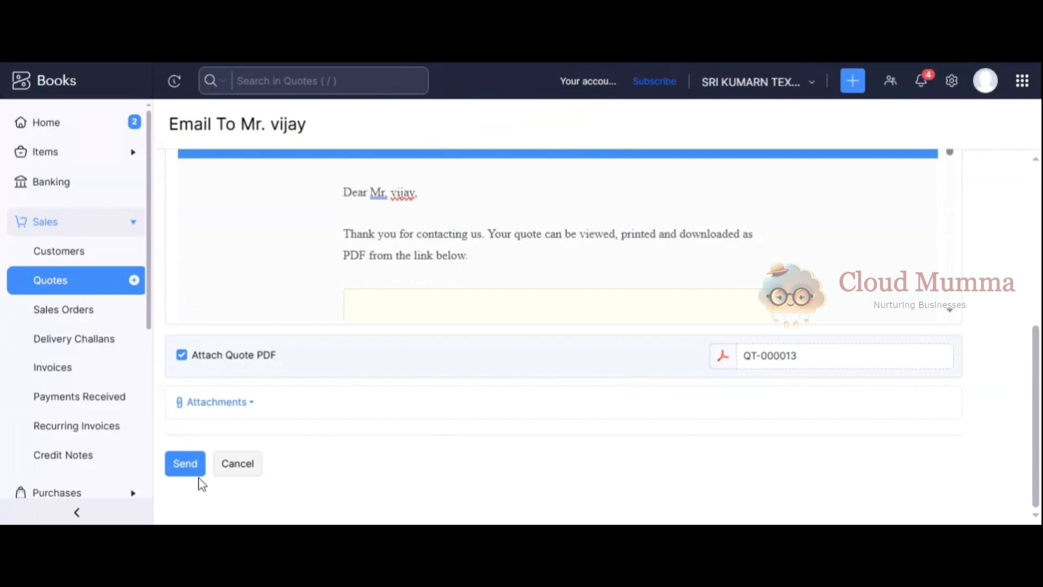
left_click(184, 462)
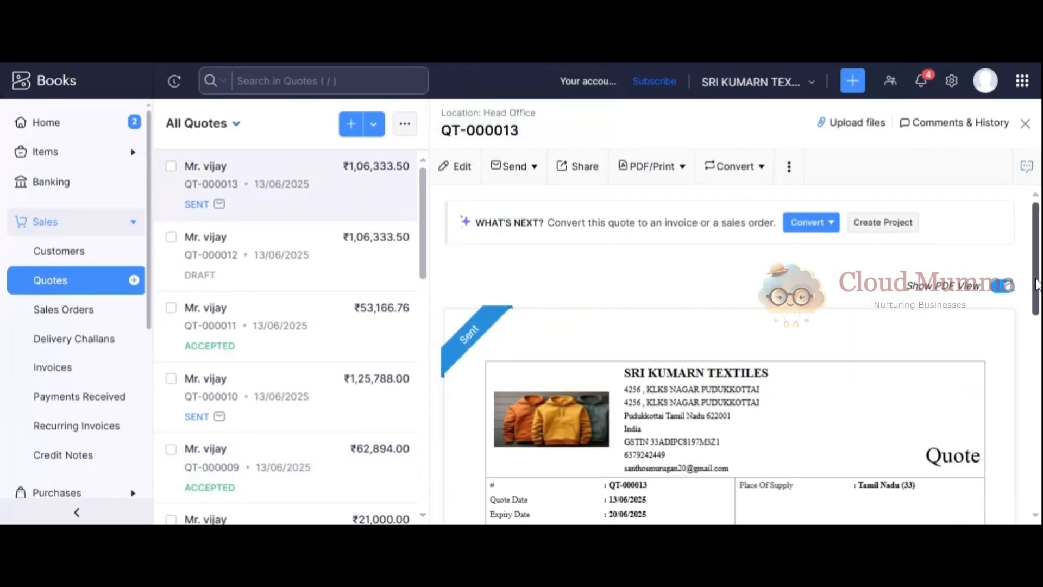
Scroll the sent QT-000013 preview dated 13/06/2025, expiring 20/06/2025.
scroll("down", 3)
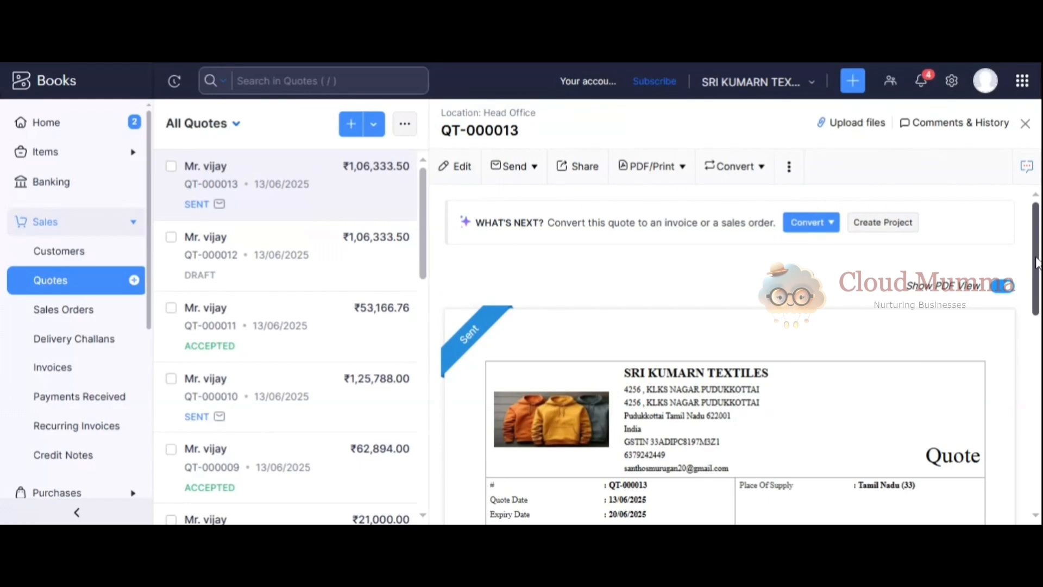
mouse_move(925, 229)
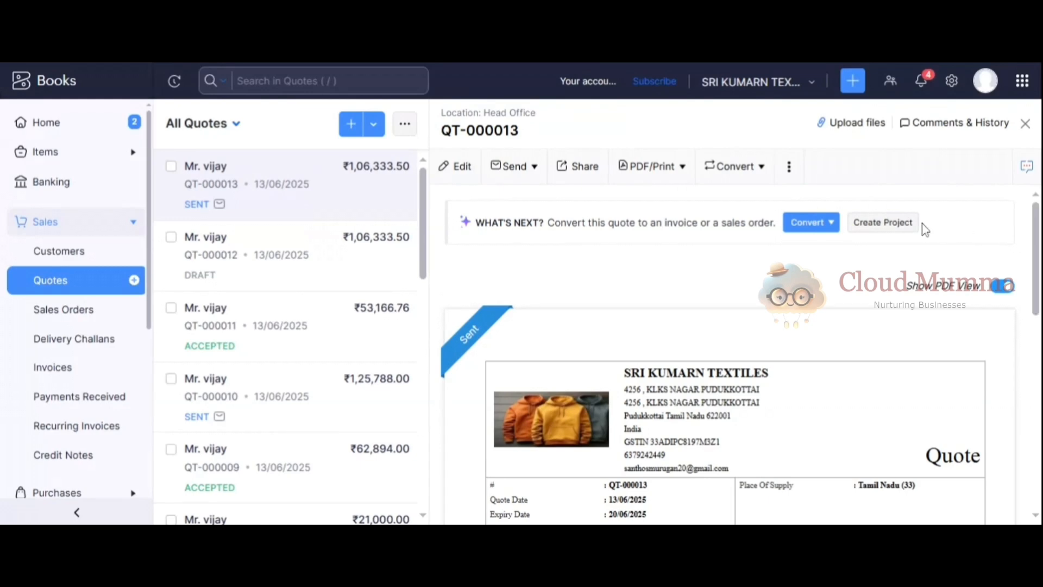
mouse_move(785, 279)
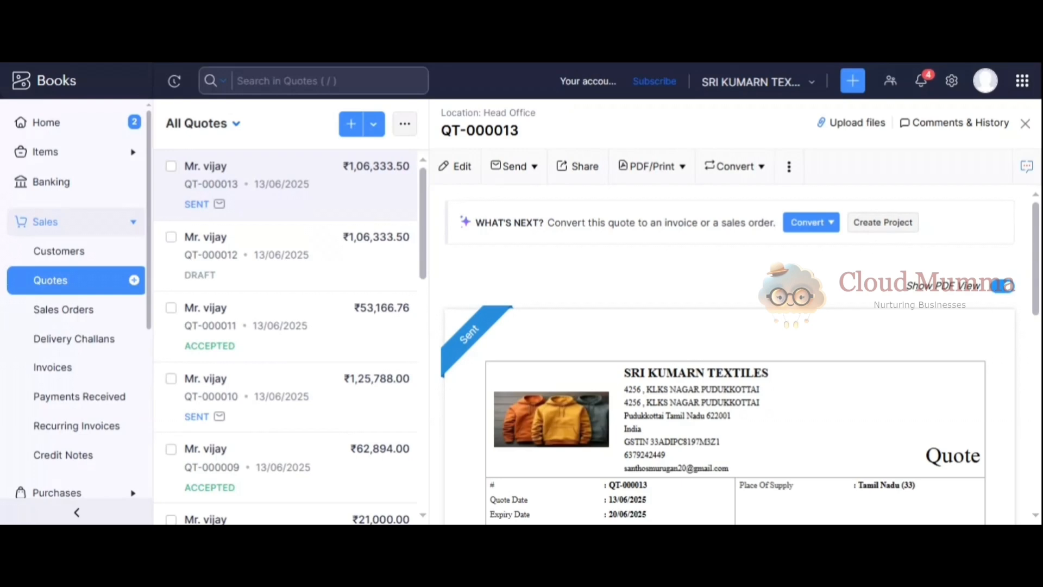
mouse_move(650, 302)
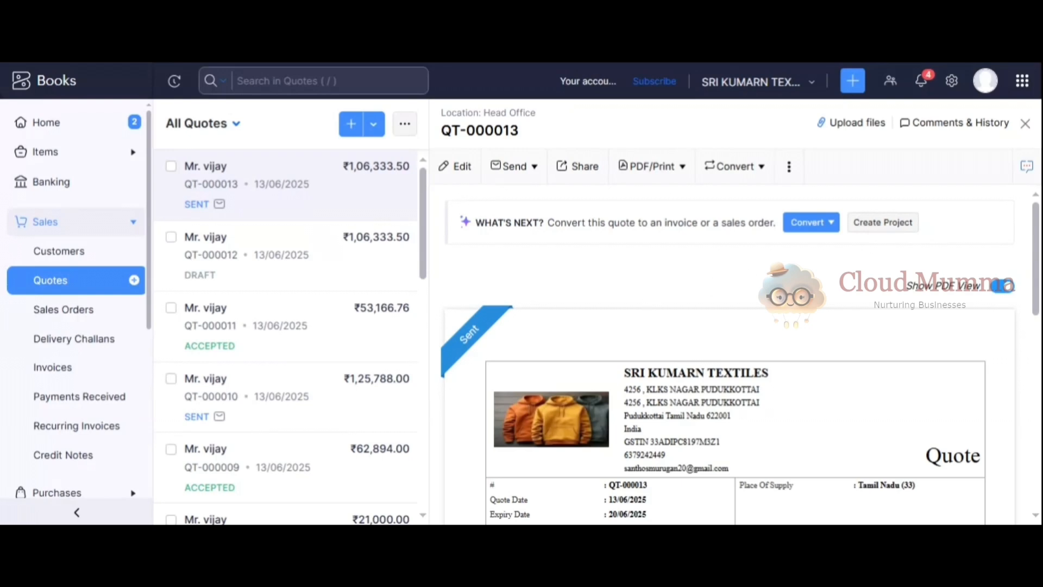
mouse_move(666, 278)
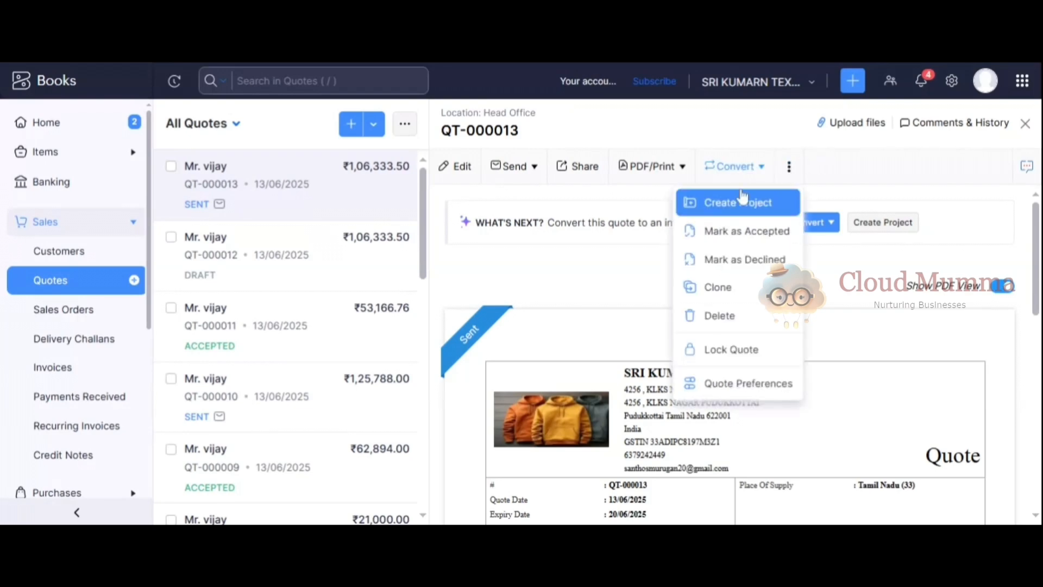
mouse_move(728, 231)
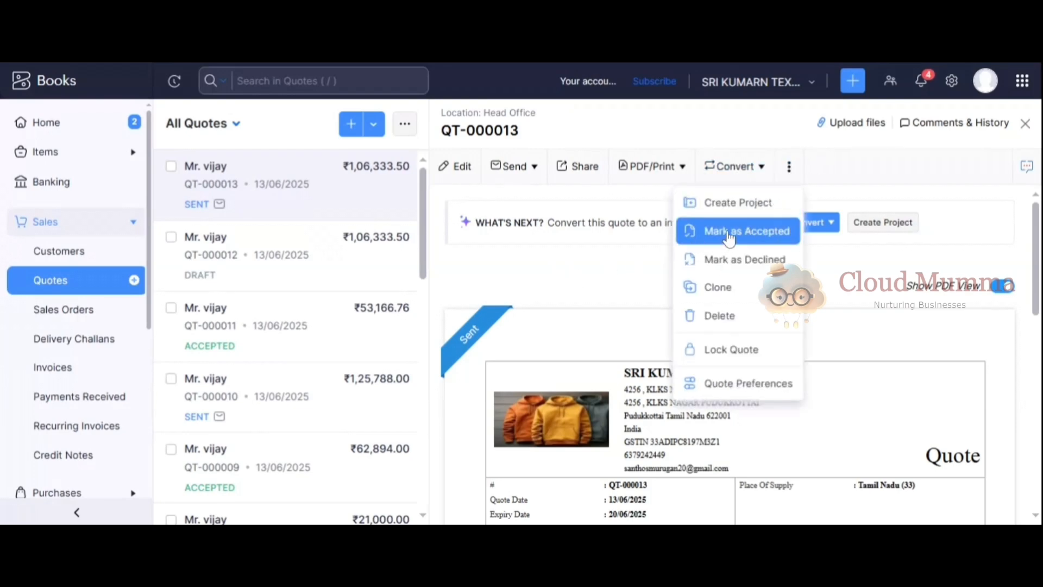
Mark quote QT-000013 as Accepted, then dismiss the reopened actions menu.
left_click(744, 231)
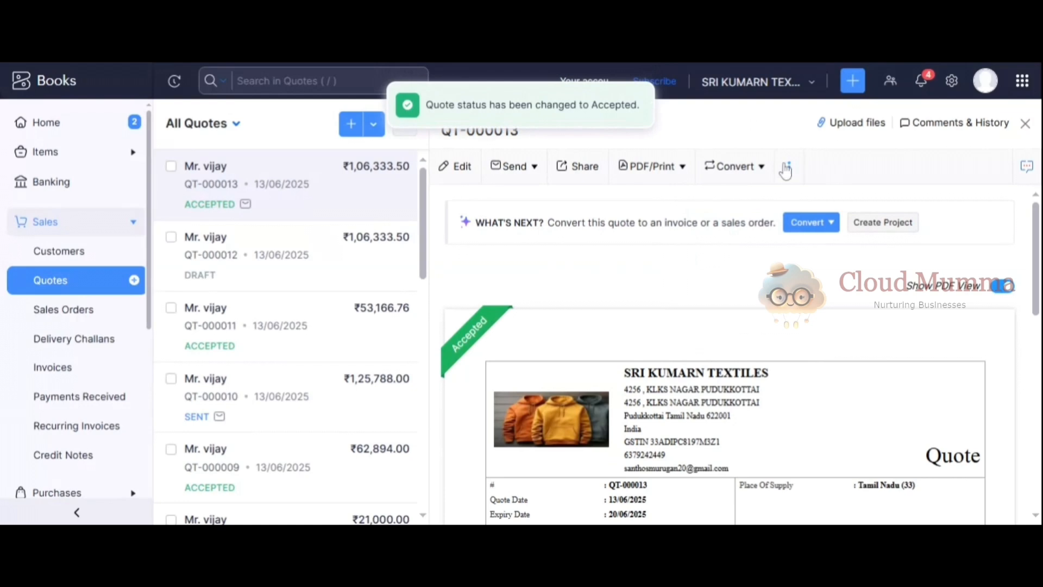
left_click(788, 166)
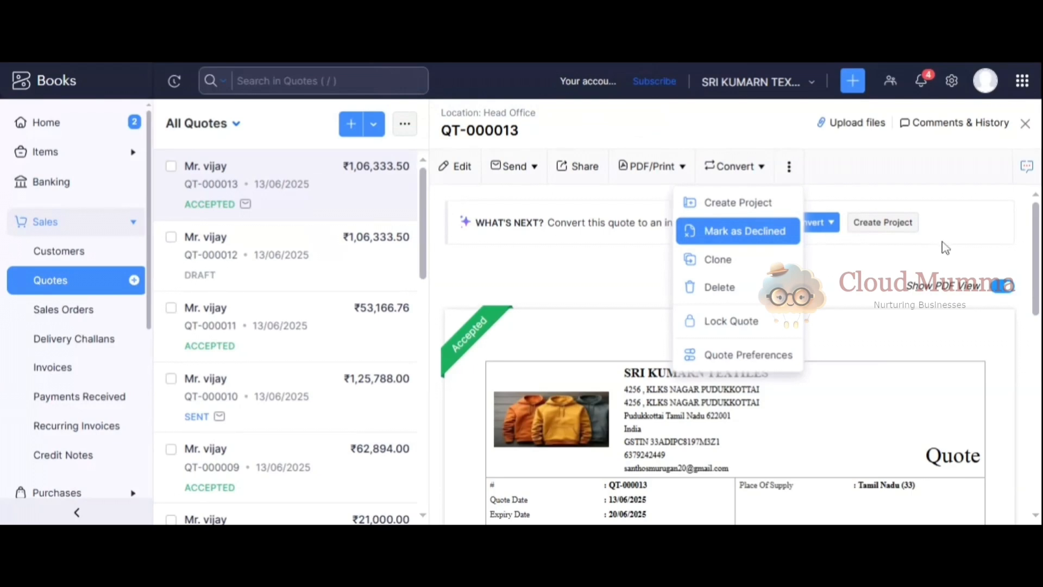
left_click(737, 231)
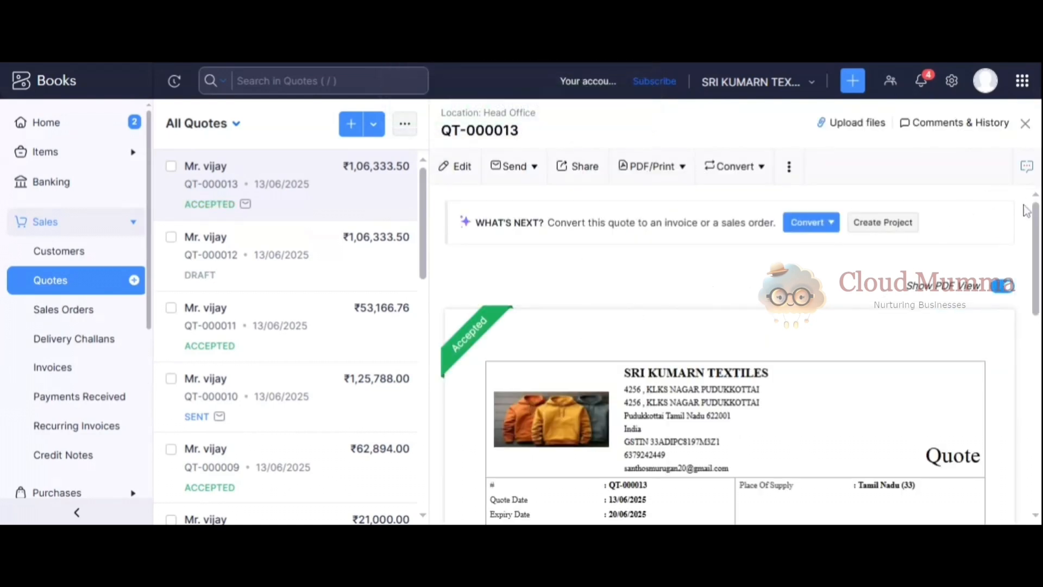
scroll("down", 3)
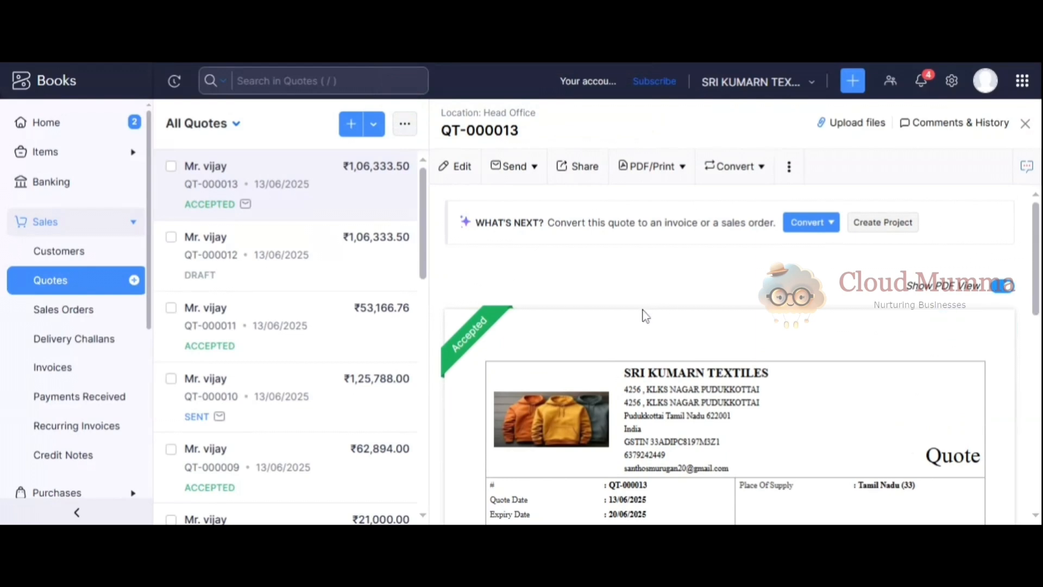
mouse_move(782, 235)
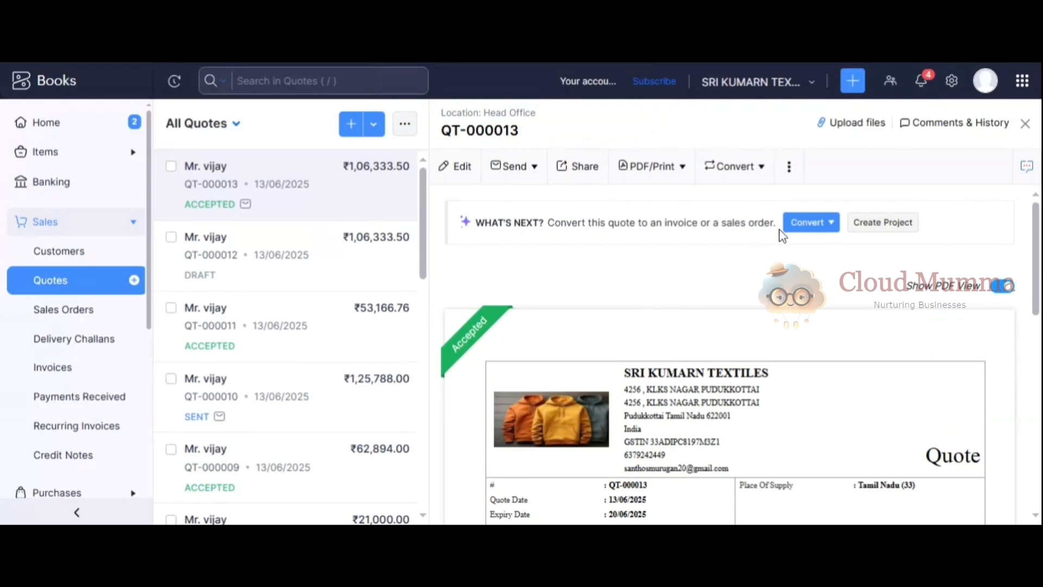
mouse_move(735, 287)
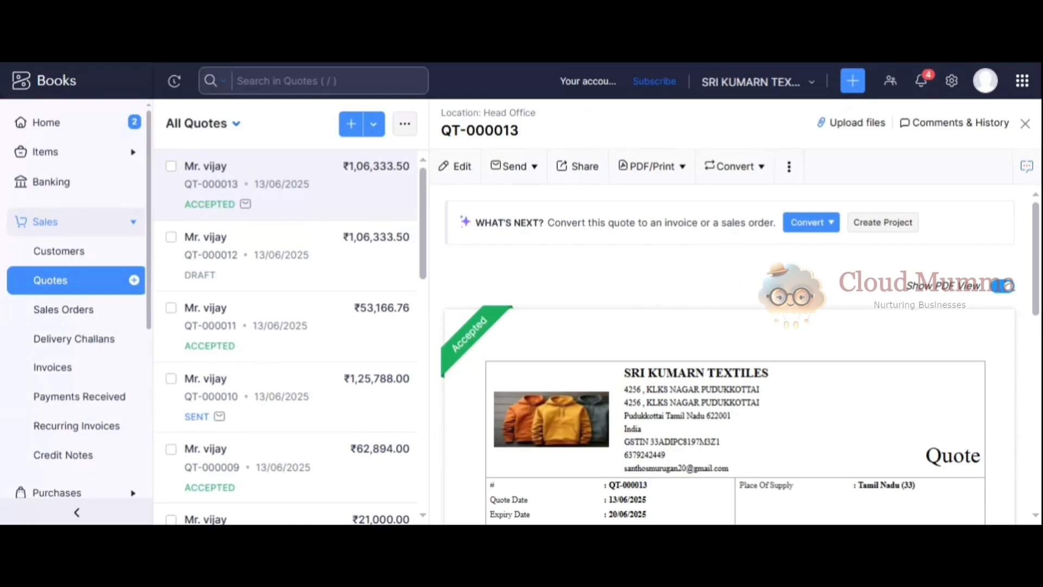
mouse_move(752, 272)
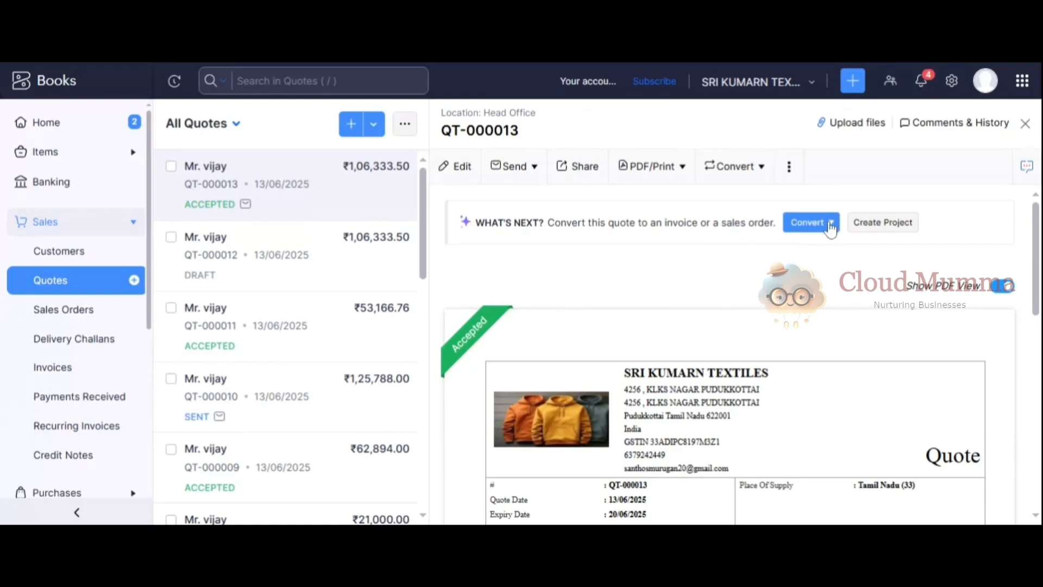
left_click(811, 222)
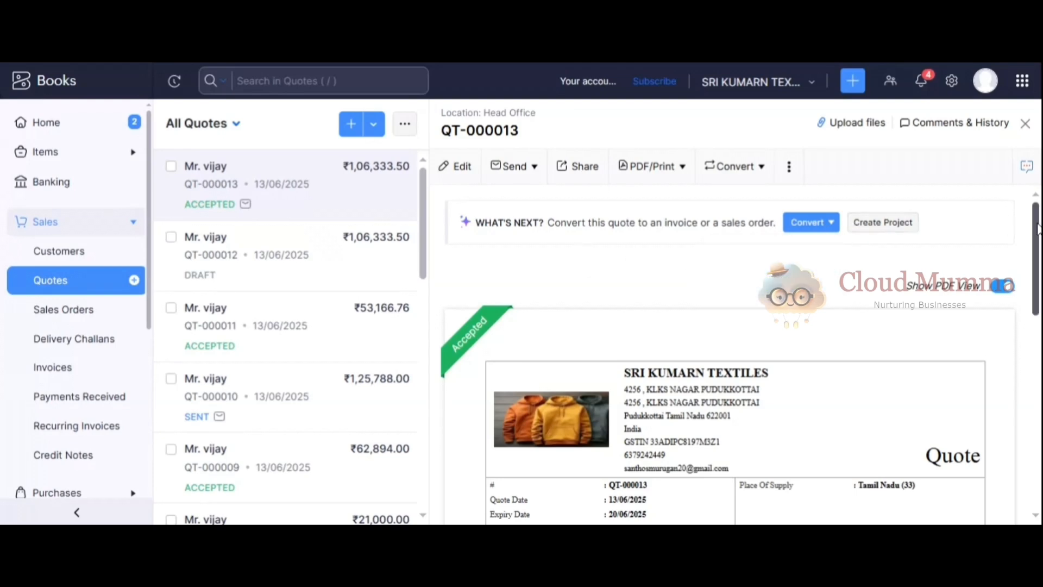
scroll("down", 3)
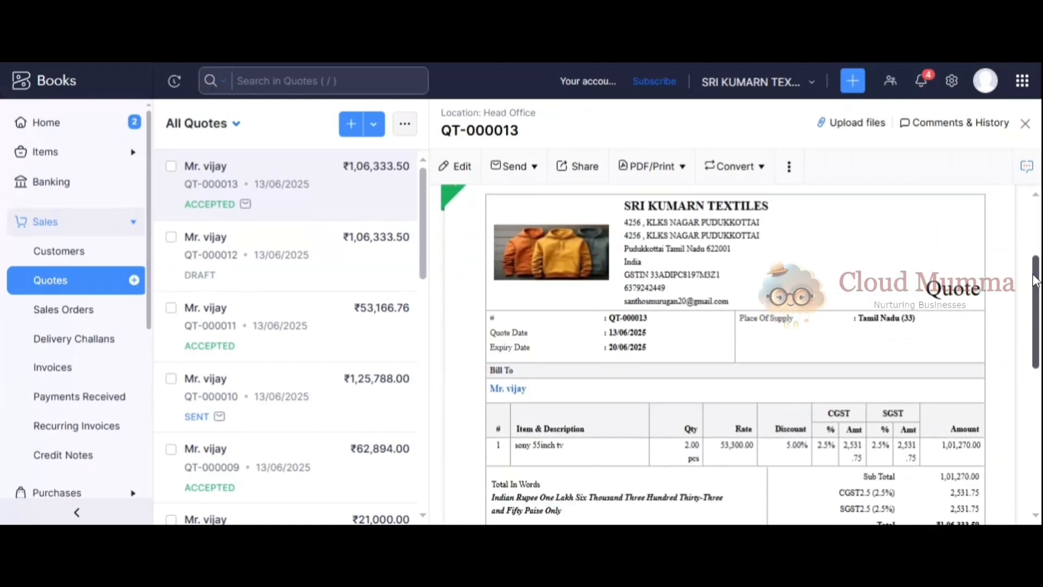
scroll("down", 3)
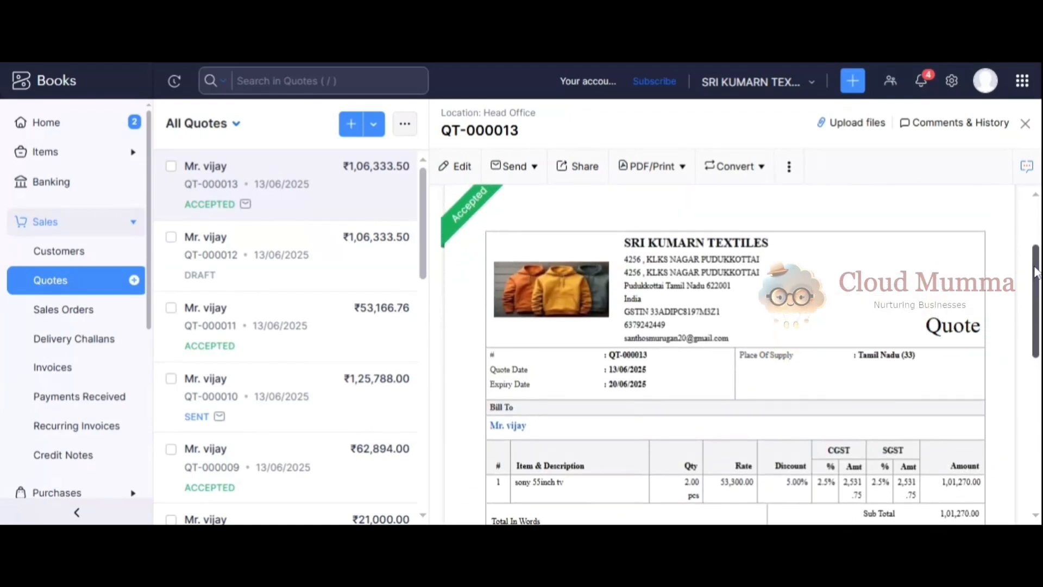